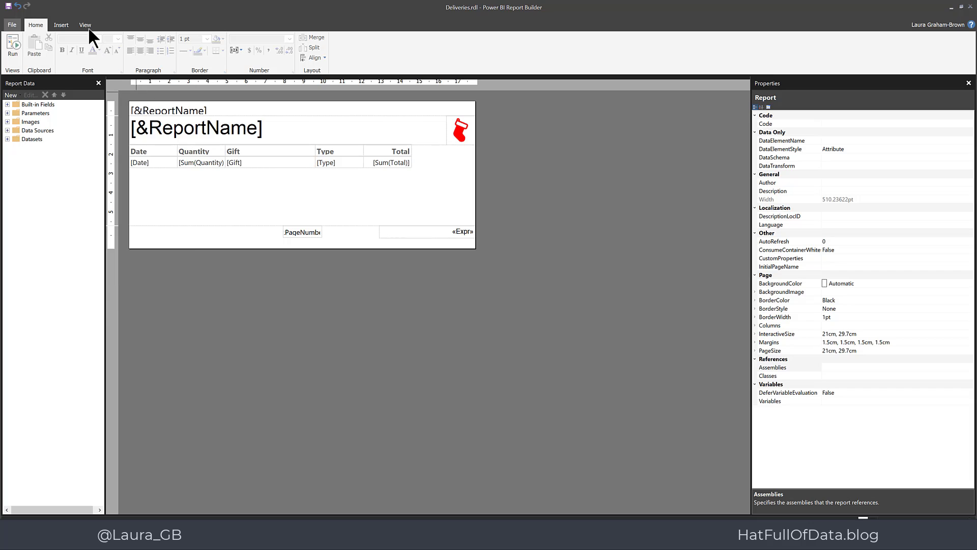
Show the Row Groups and Column Groups panes via the View Grouping option.
click(85, 24)
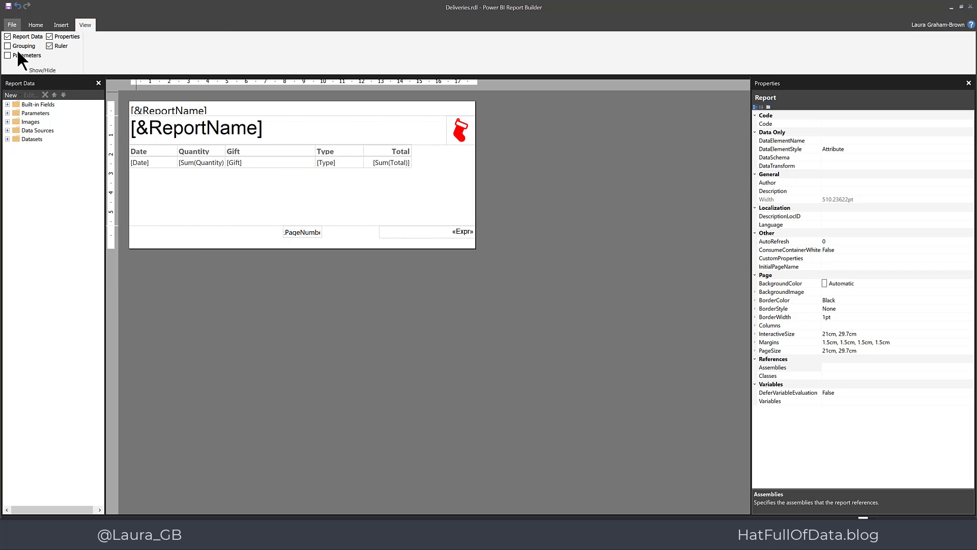
click(8, 46)
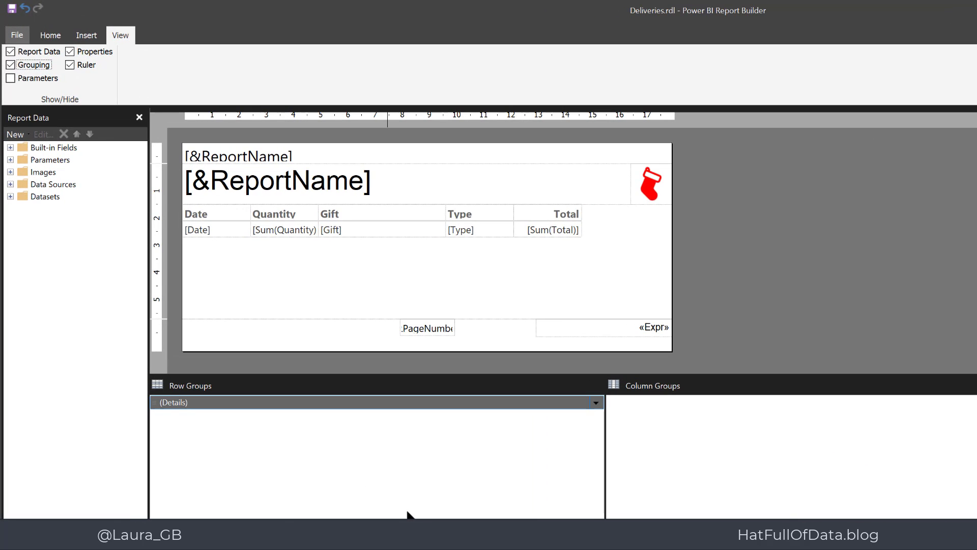
mouse_move(393, 498)
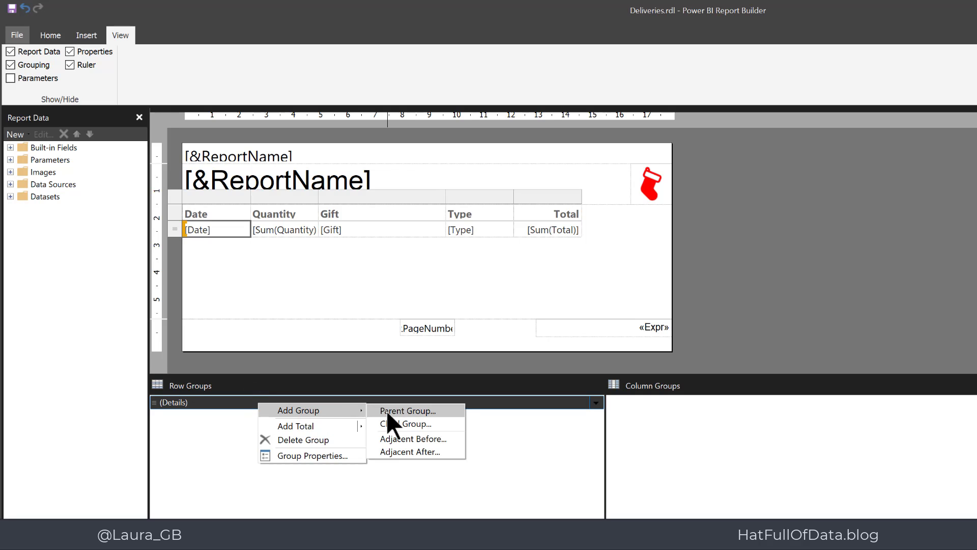
Add a parent group on [Date] above the details rows, with a group header row.
click(407, 410)
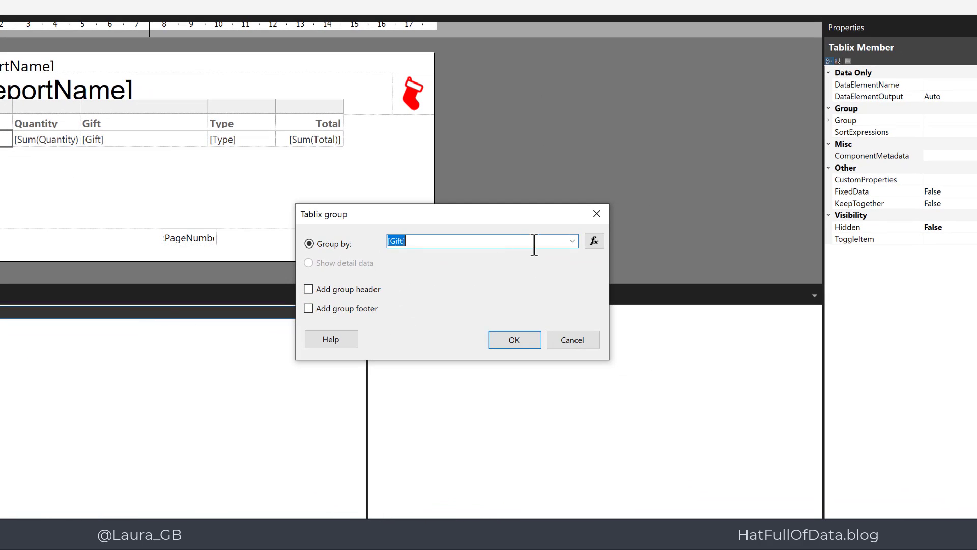
click(571, 240)
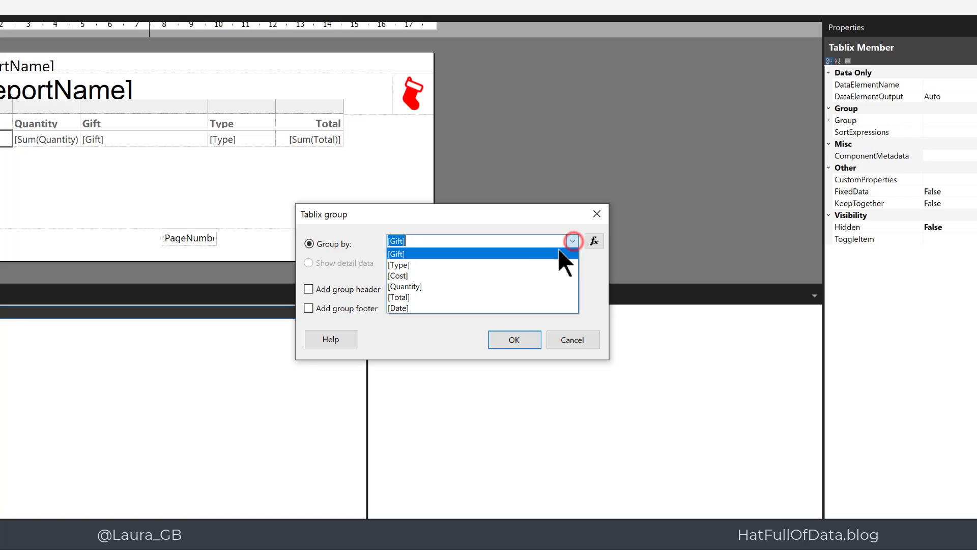
click(398, 307)
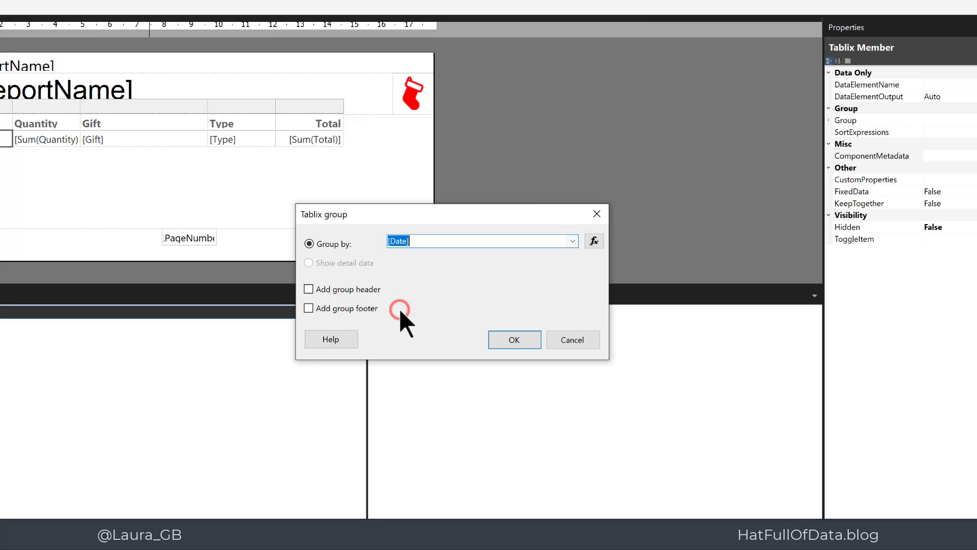
mouse_move(391, 311)
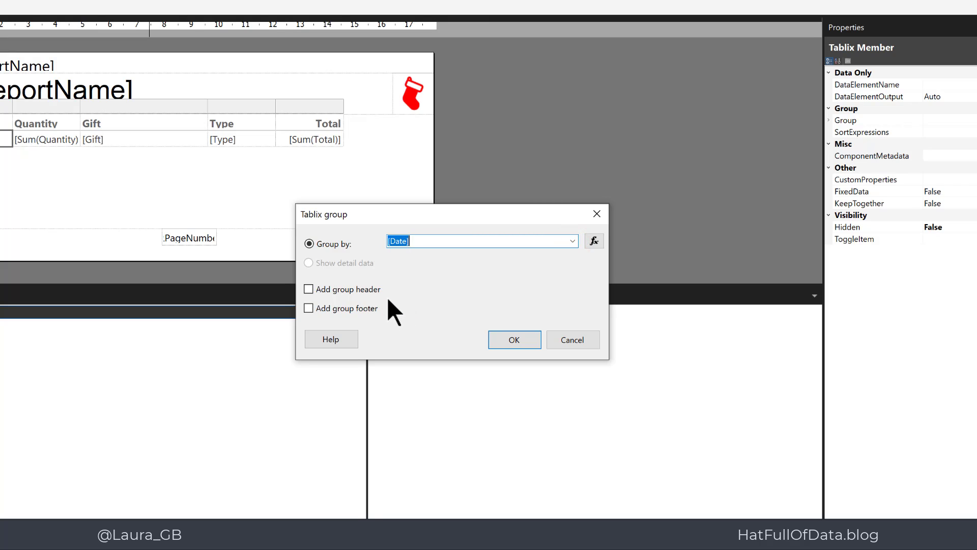
click(307, 288)
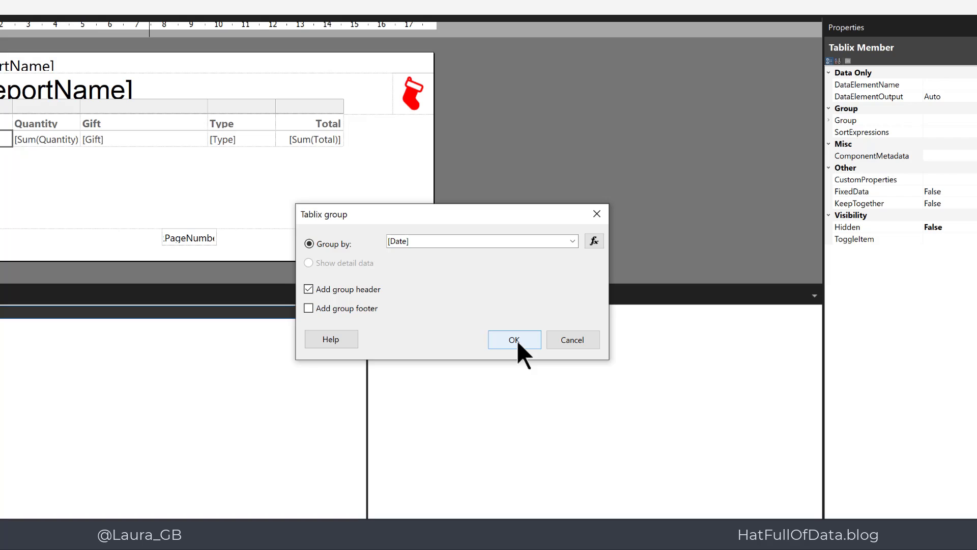
click(513, 340)
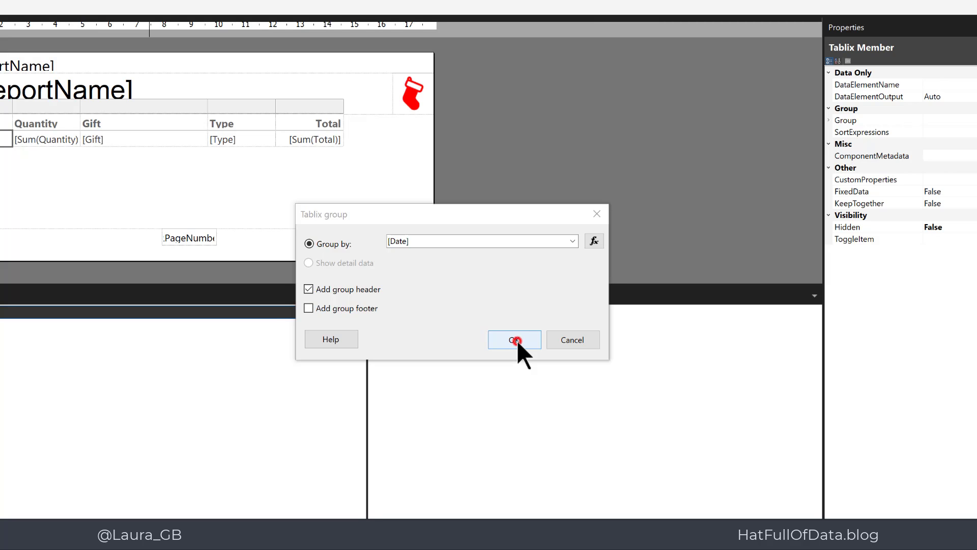
click(513, 340)
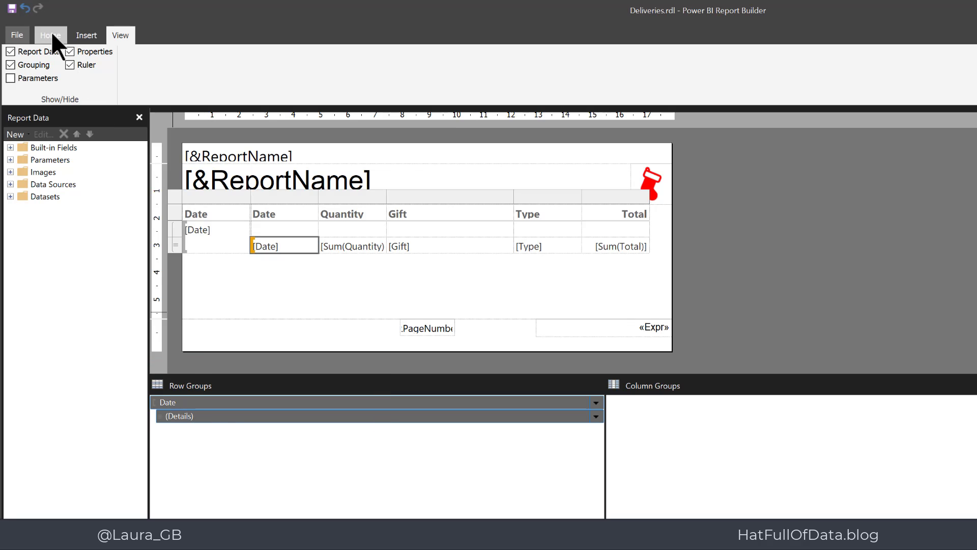
Run the report to preview deliveries listed under each date heading.
click(50, 35)
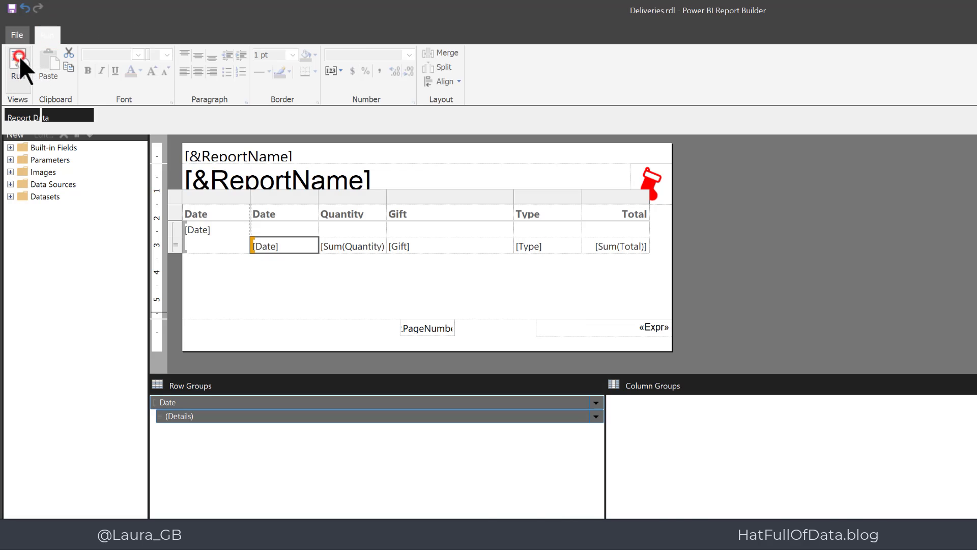
click(17, 65)
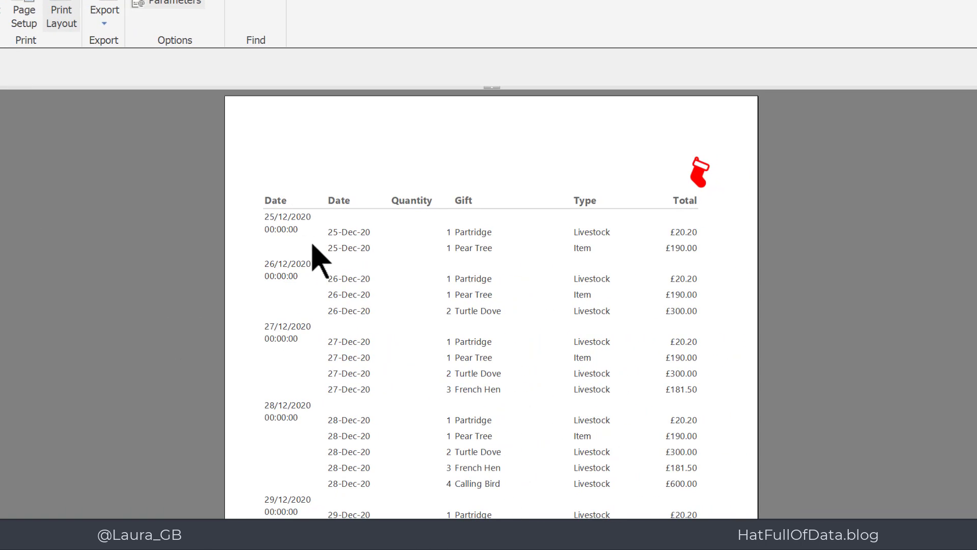
mouse_move(374, 293)
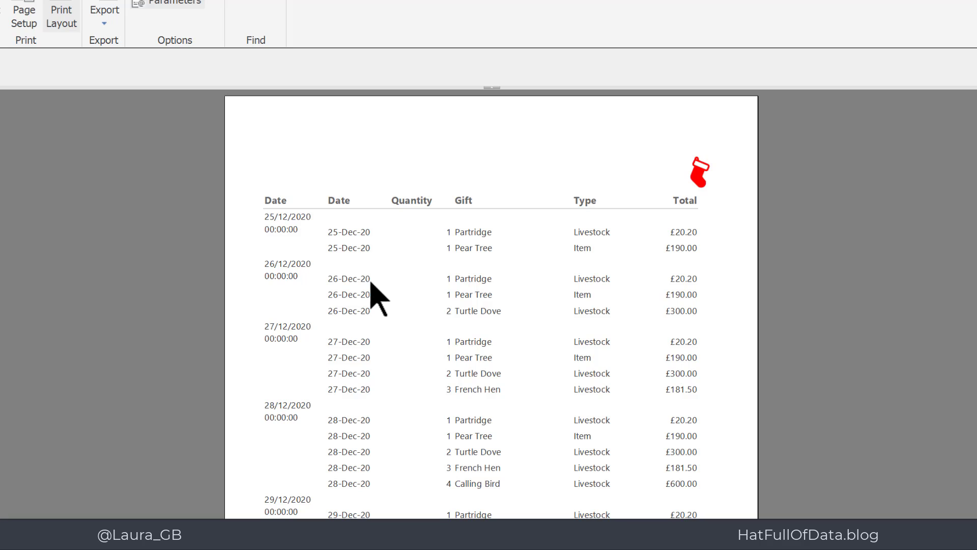
mouse_move(292, 360)
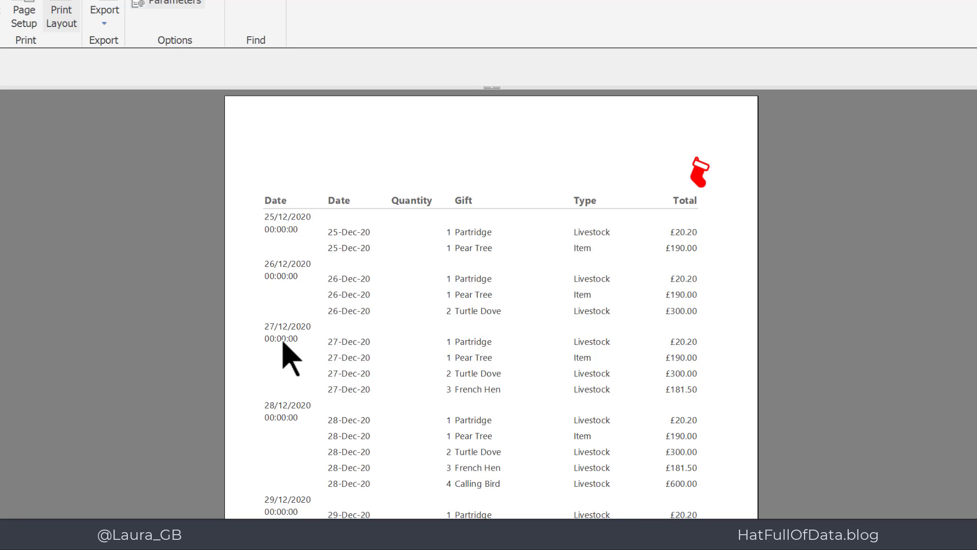
mouse_move(409, 303)
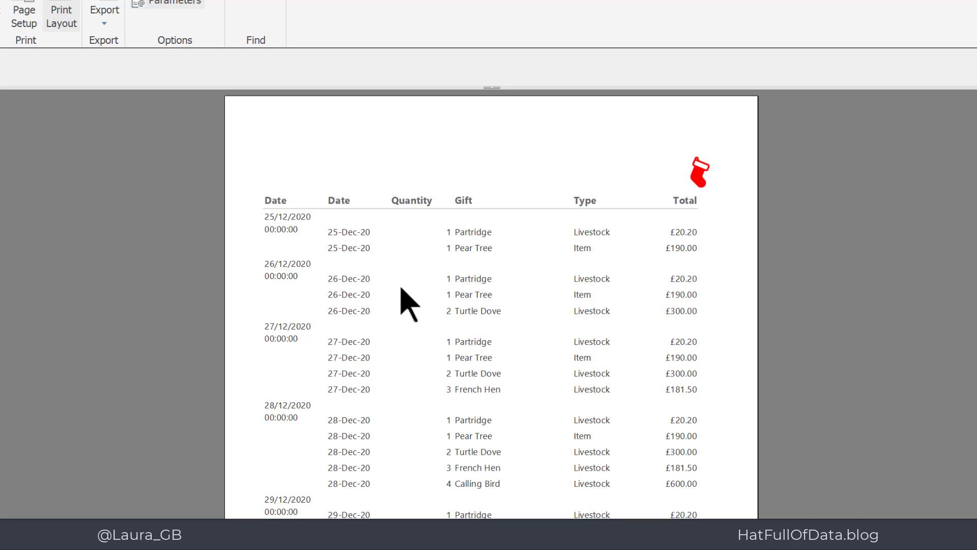
mouse_move(368, 277)
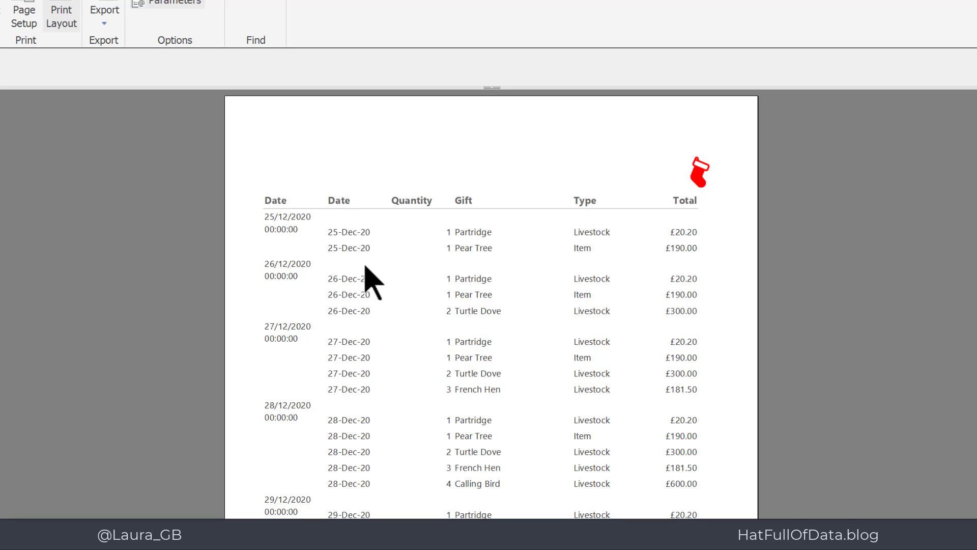
mouse_move(370, 284)
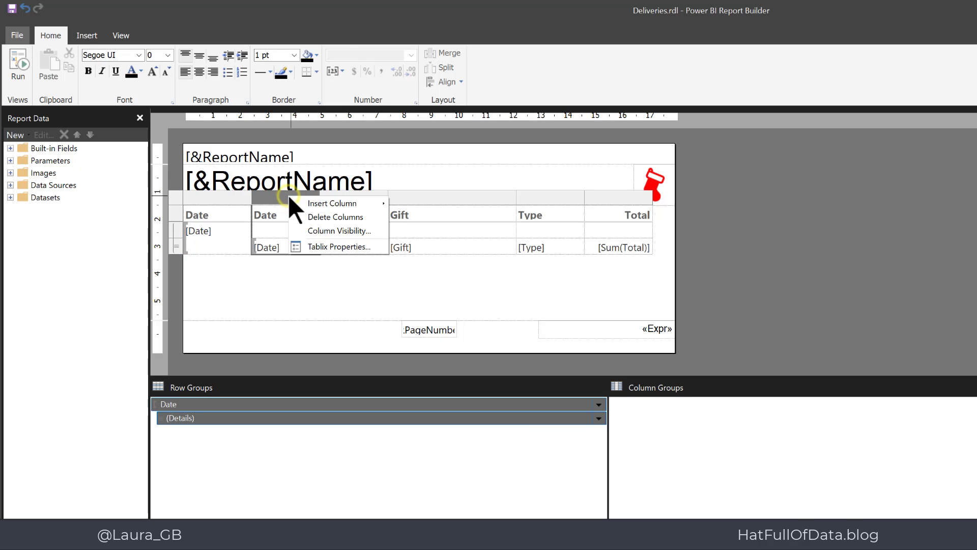
mouse_move(335, 216)
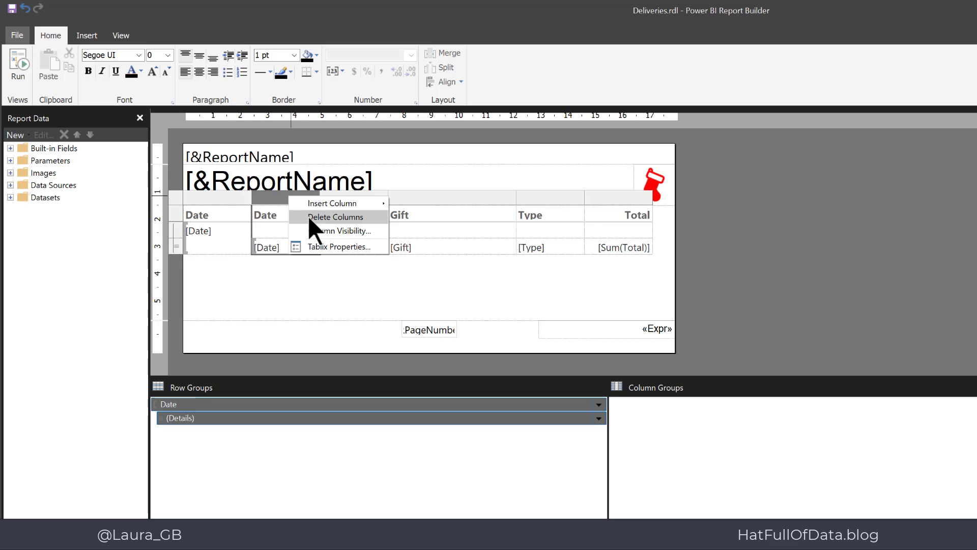
Delete the duplicate detail Date column and bring up options for the [Date] group placeholder.
click(335, 215)
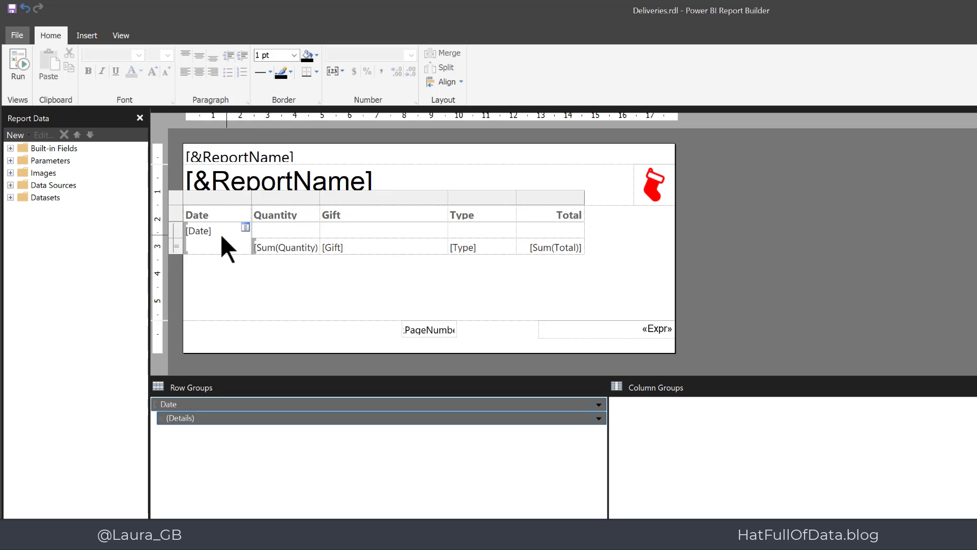
click(198, 231)
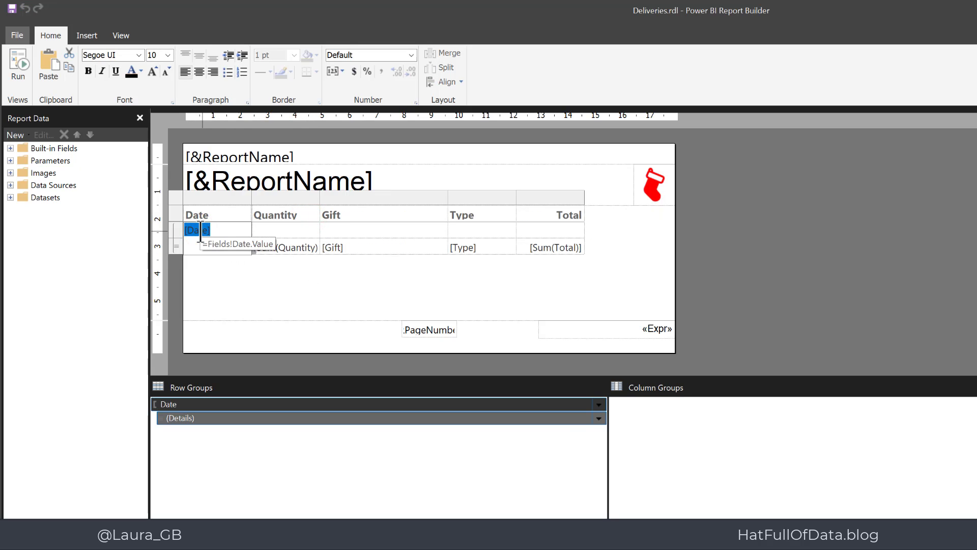
right_click(196, 229)
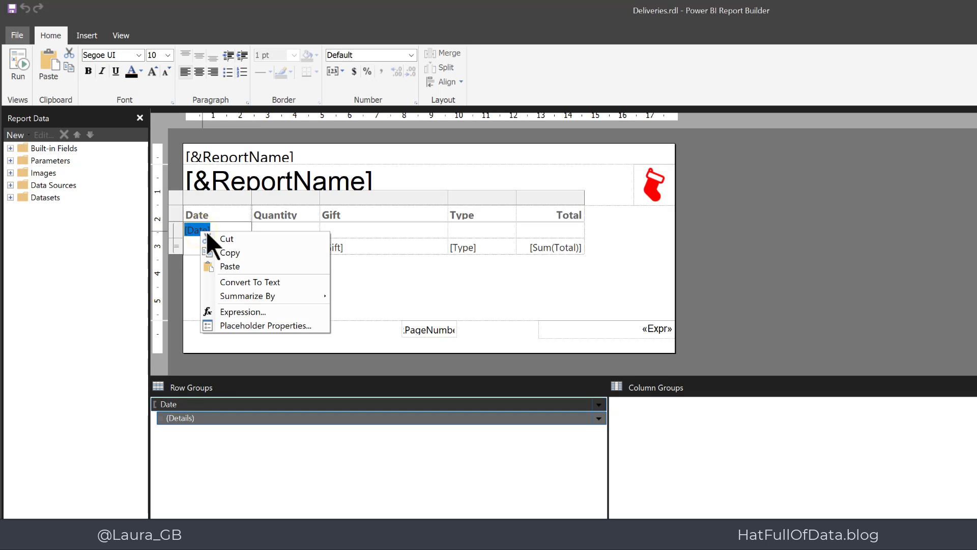
mouse_move(264, 325)
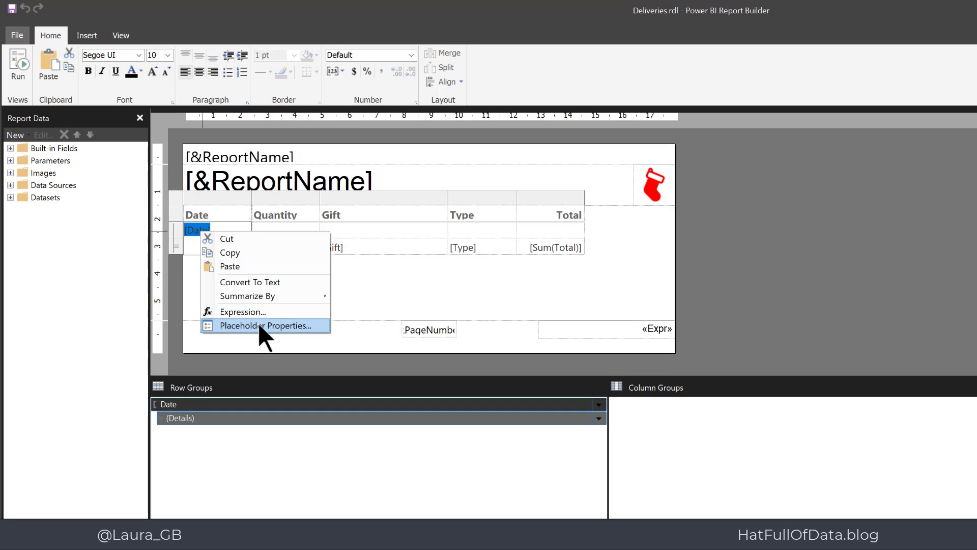
Give the [Date] placeholder a custom number format of dd-MMM-yy.
click(262, 325)
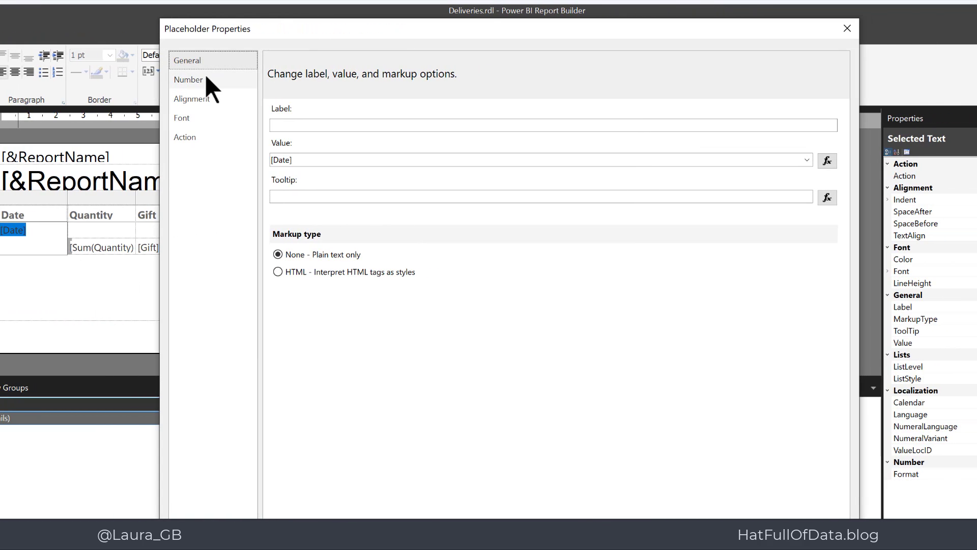
click(189, 79)
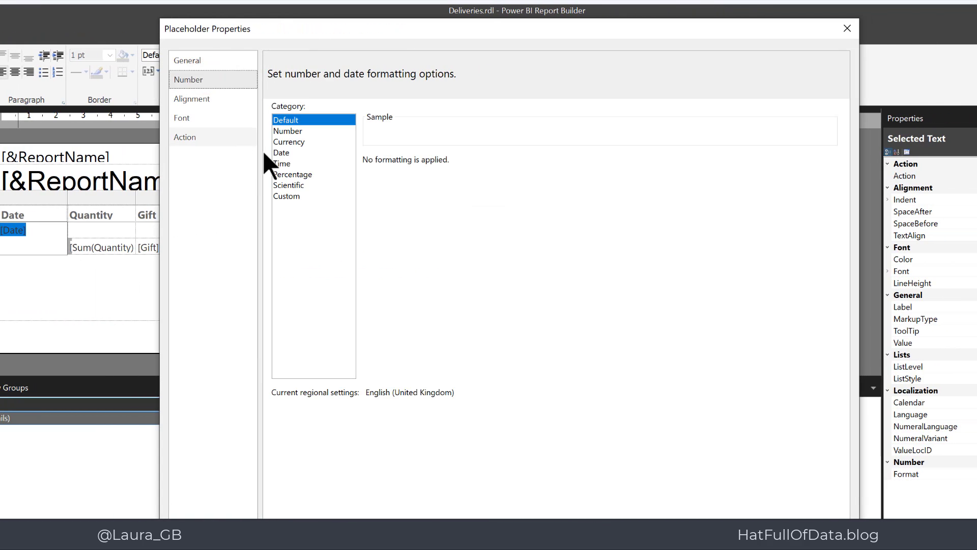
click(286, 196)
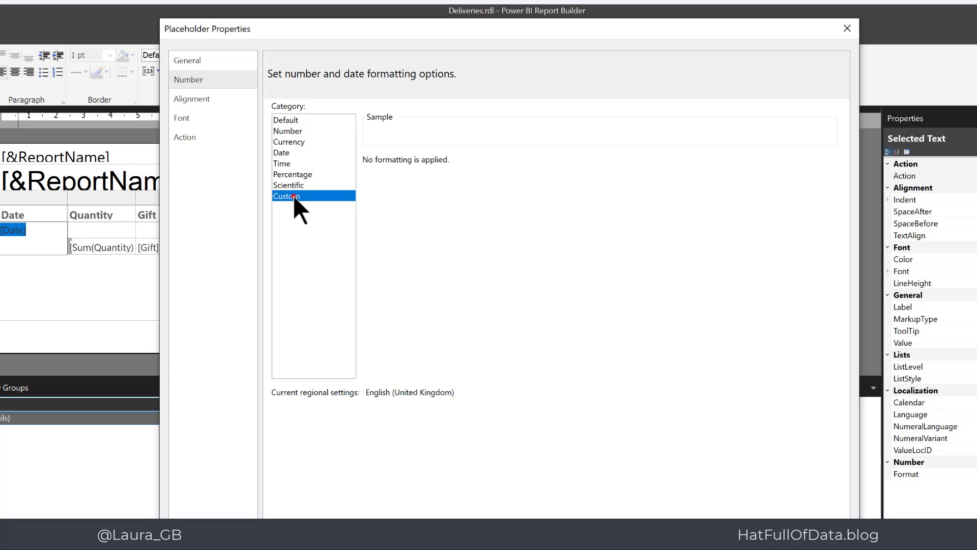
click(286, 195)
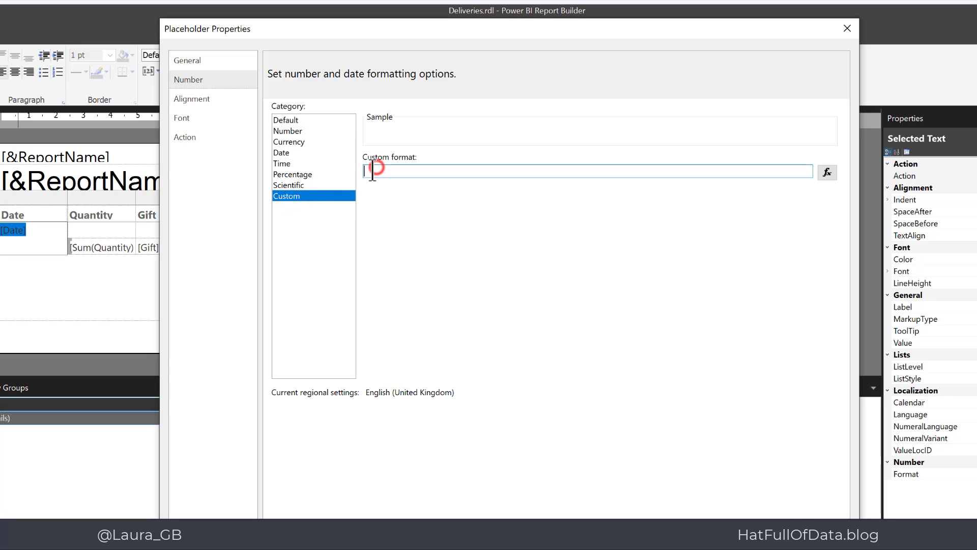
text(dd)
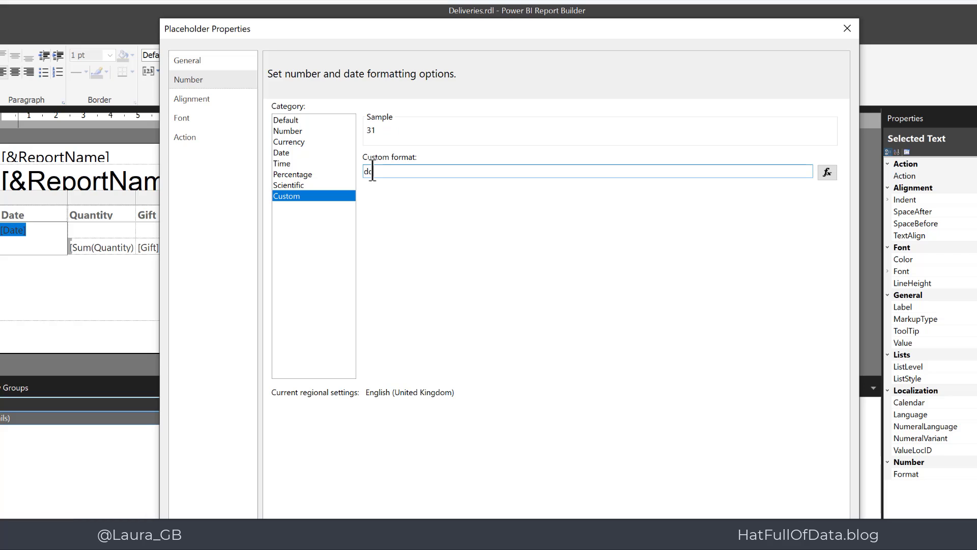
text(-M)
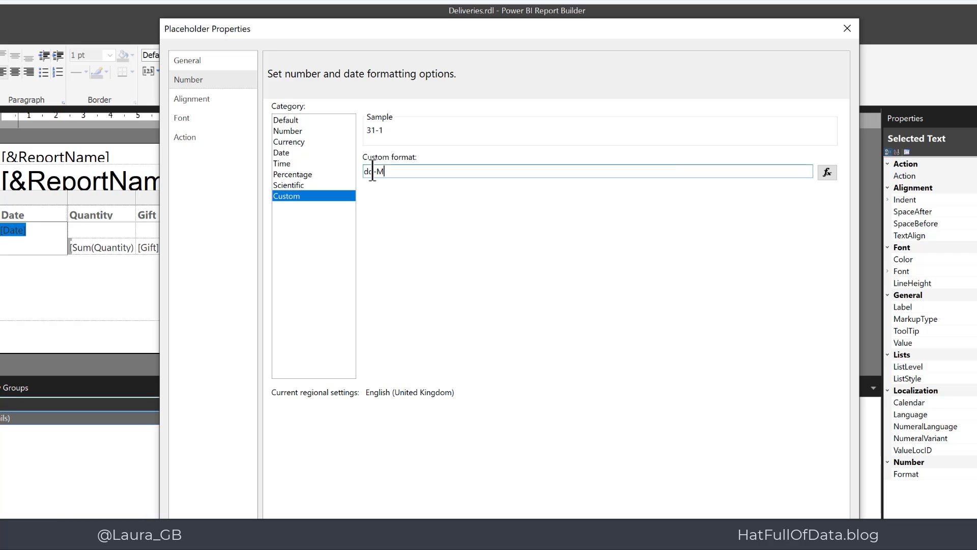
text(MM)
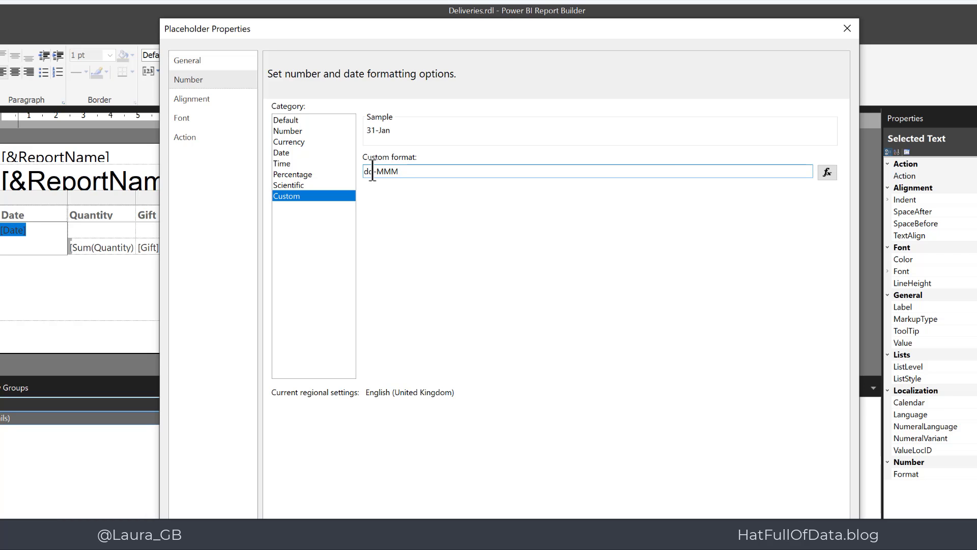
text(-yy)
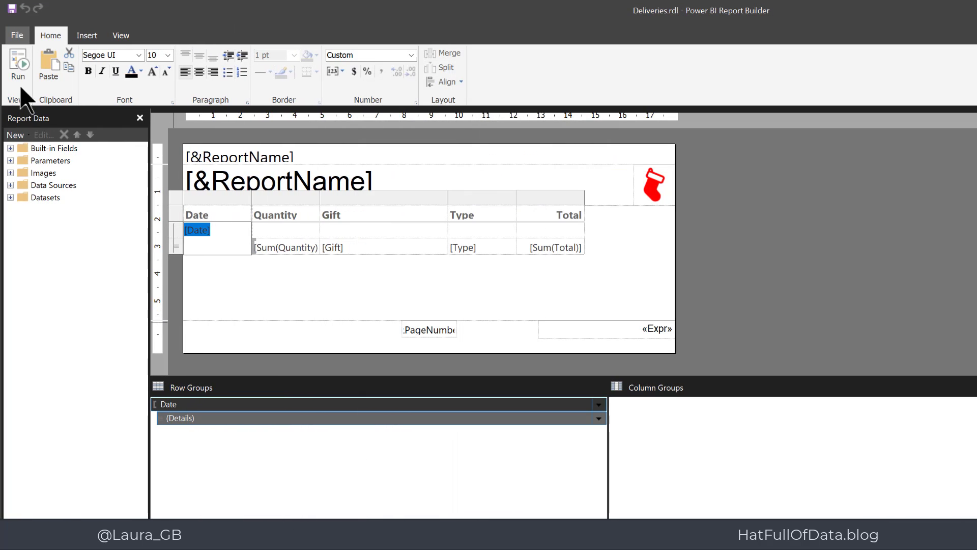
click(18, 66)
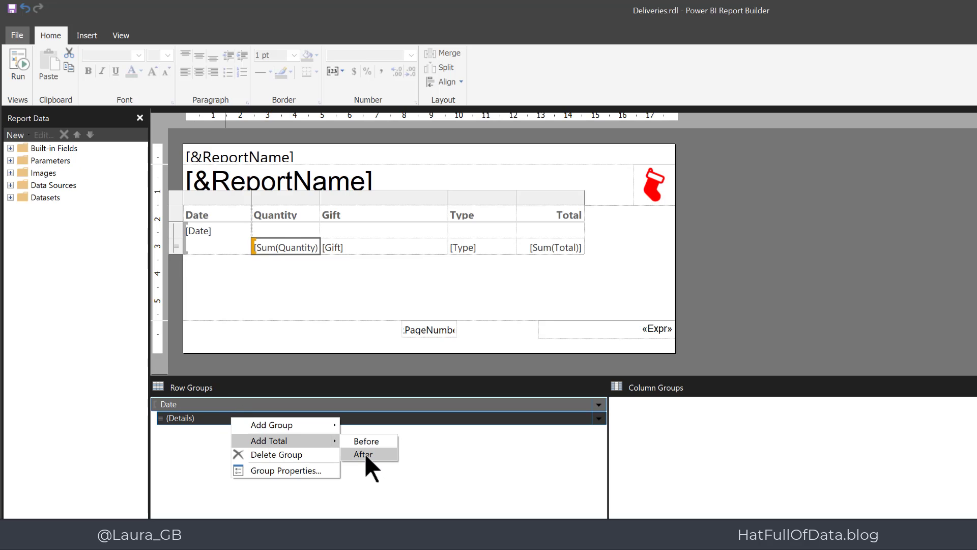
Add a subtotal row after each date's details and preview the report.
click(363, 454)
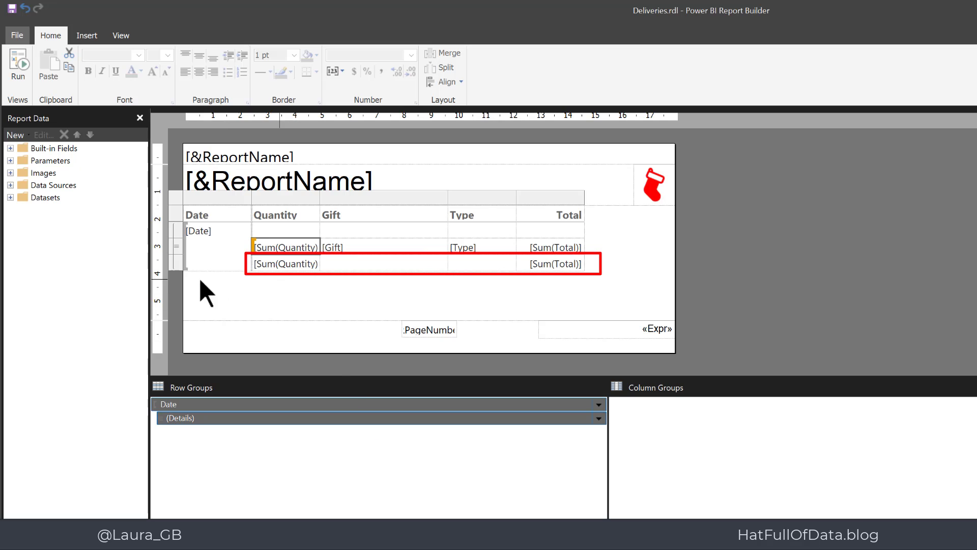
mouse_move(177, 284)
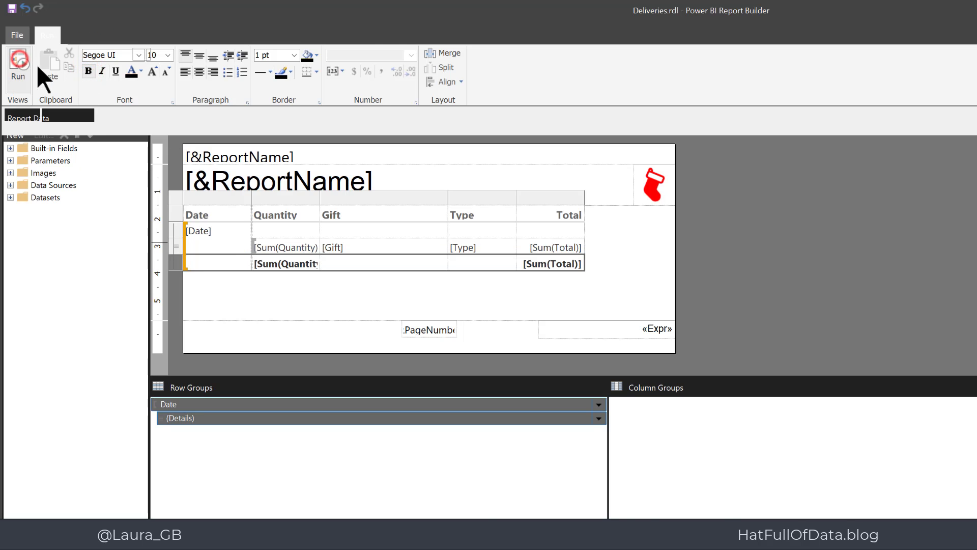
click(19, 65)
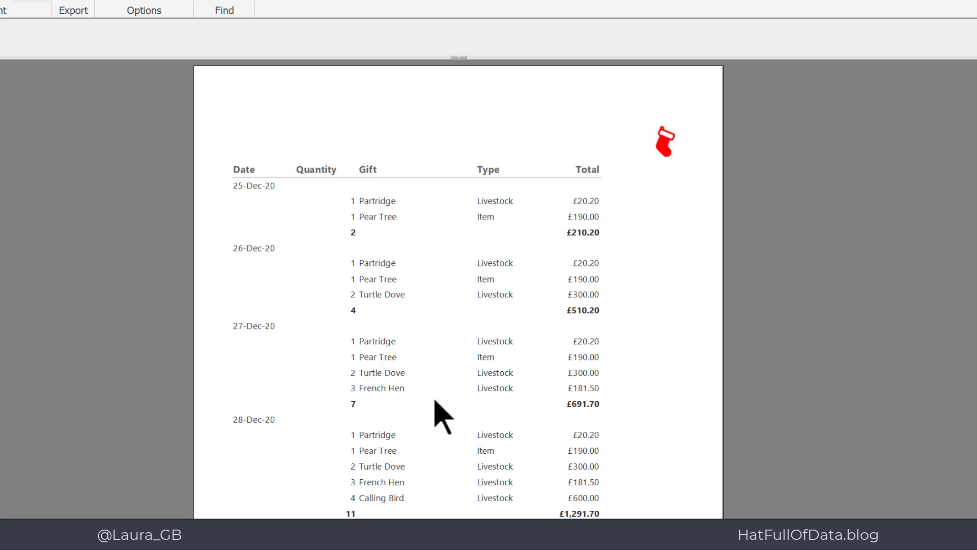
mouse_move(504, 270)
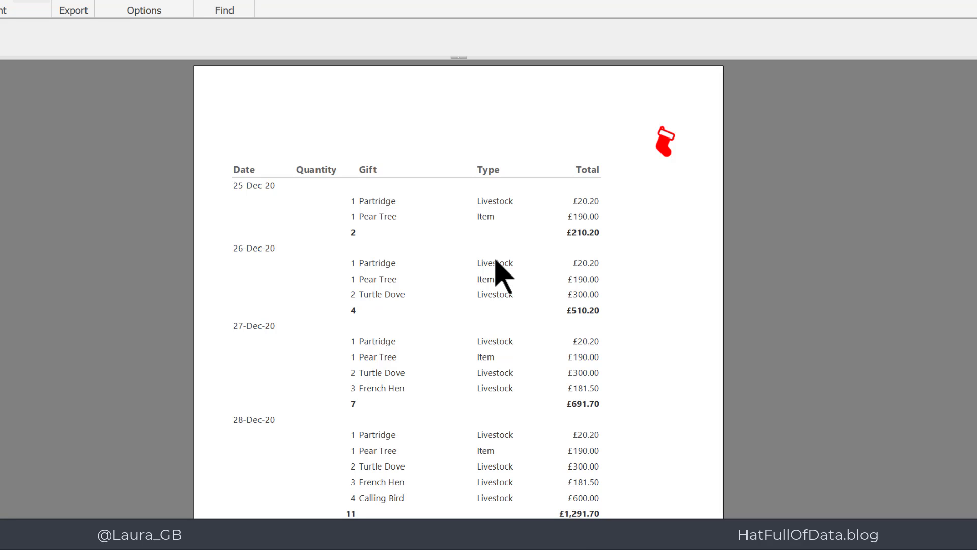
mouse_move(500, 277)
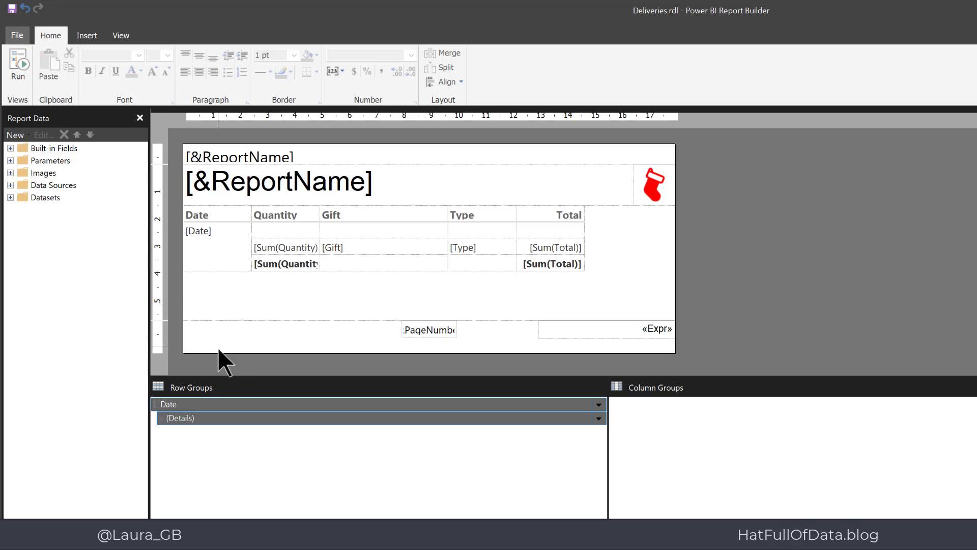
mouse_move(235, 378)
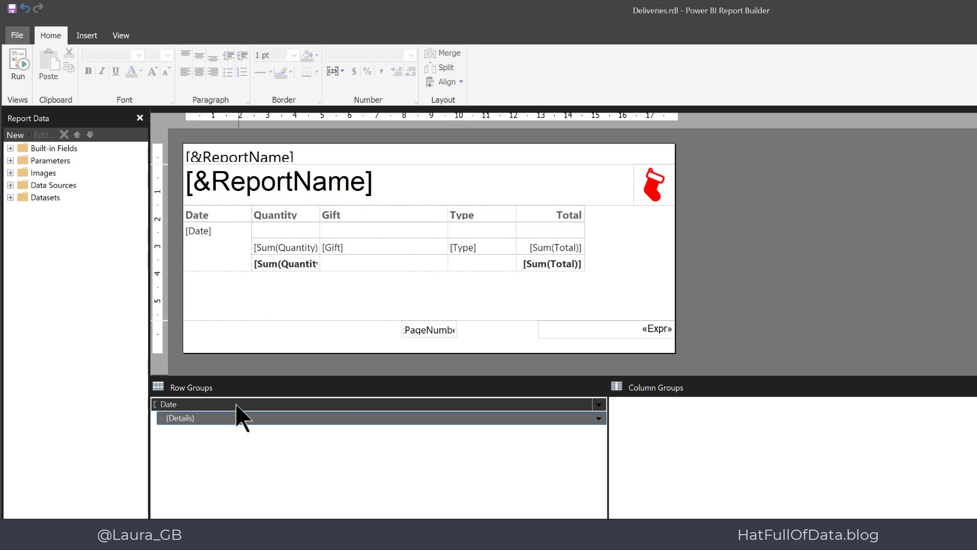
Add a grand total row after the Date group and select it for bold formatting.
click(168, 404)
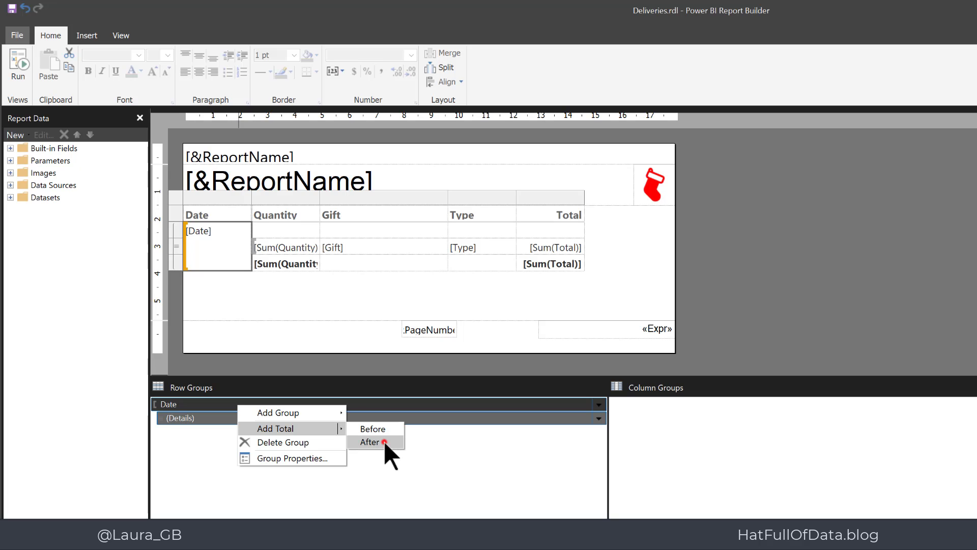
click(369, 441)
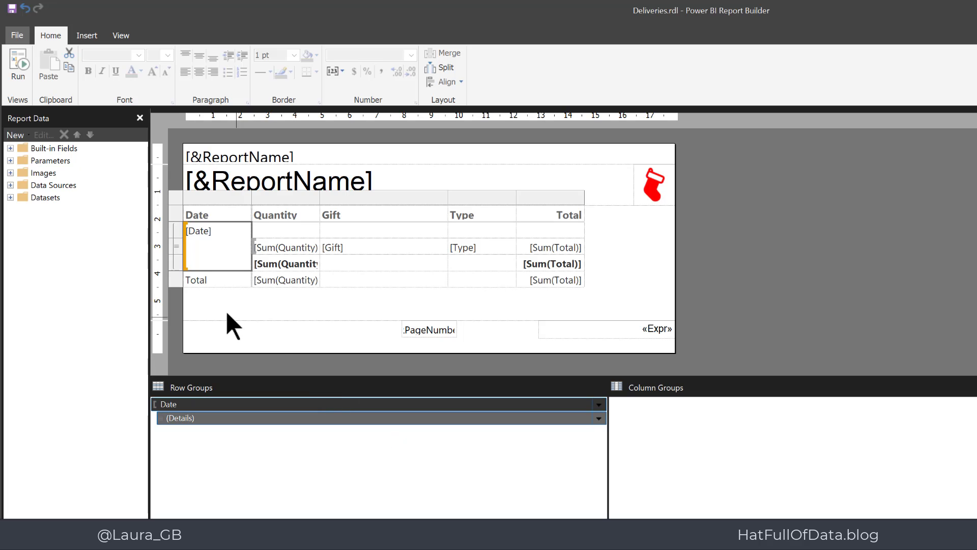
click(218, 279)
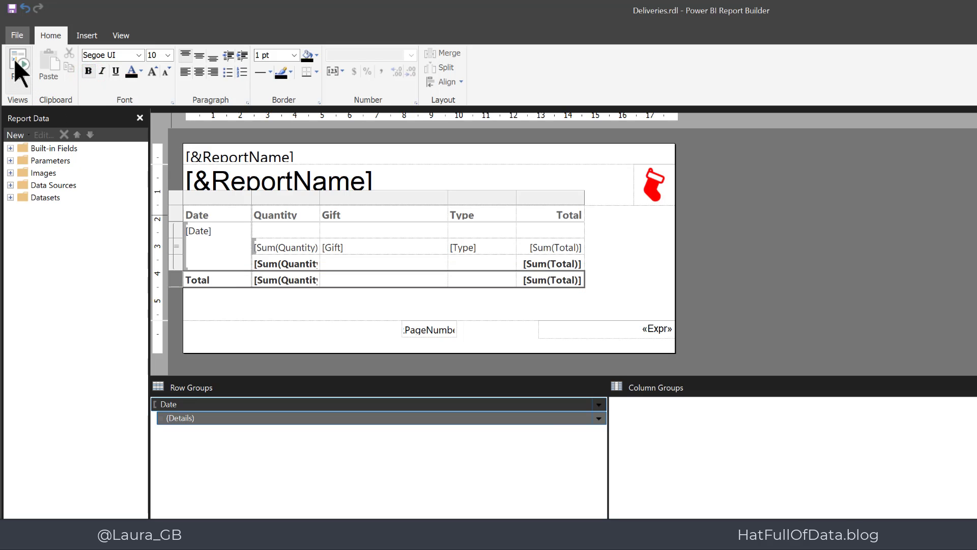
Preview the report, check the grand total on the last page, then view pages 1 and 2.
click(20, 64)
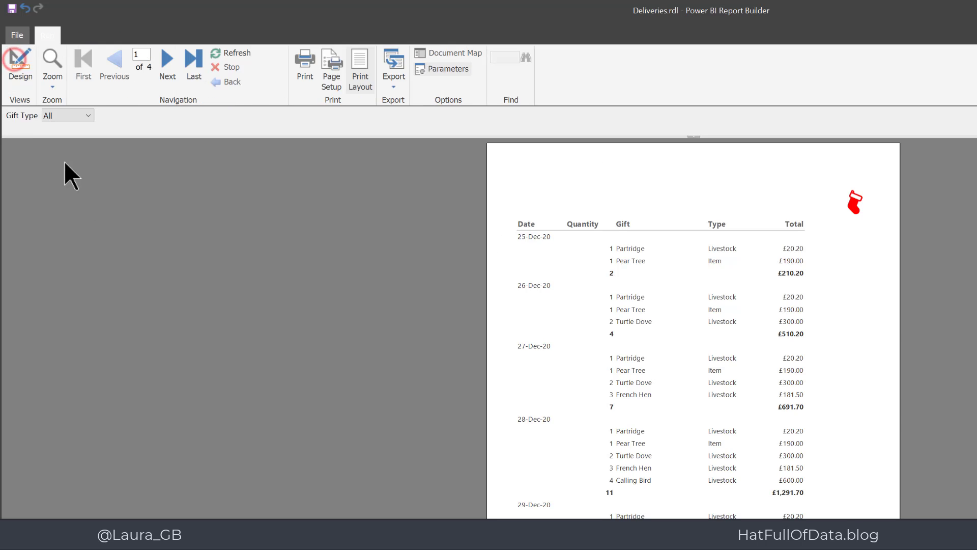
mouse_move(194, 64)
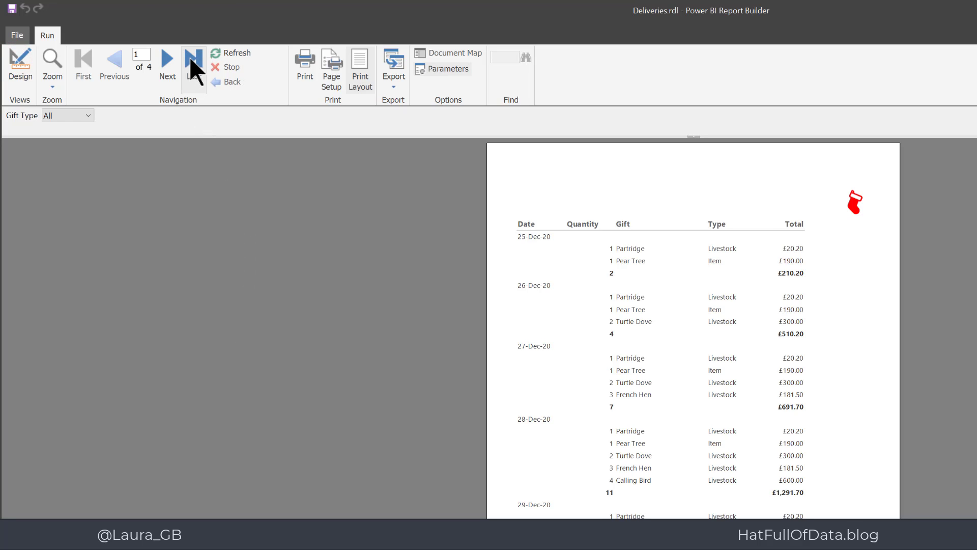
mouse_move(193, 65)
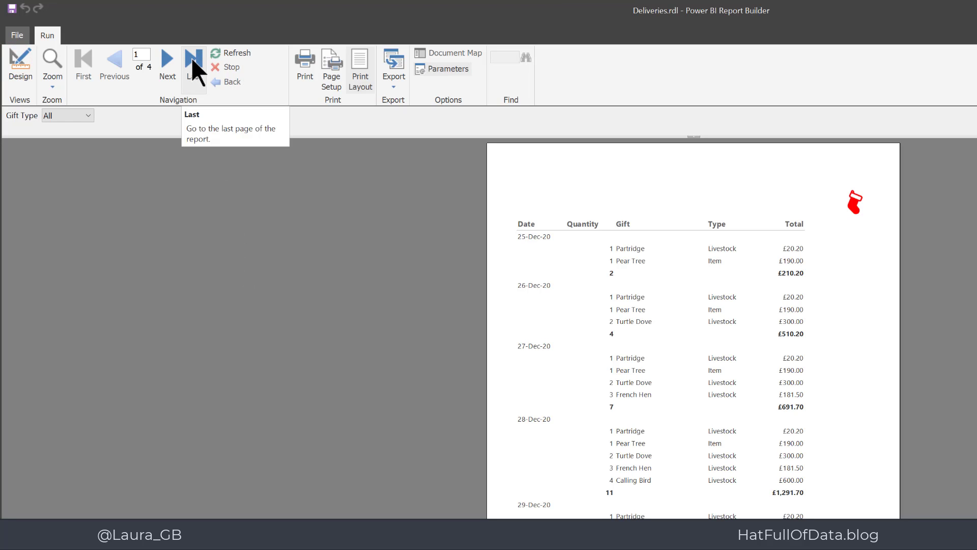
click(194, 61)
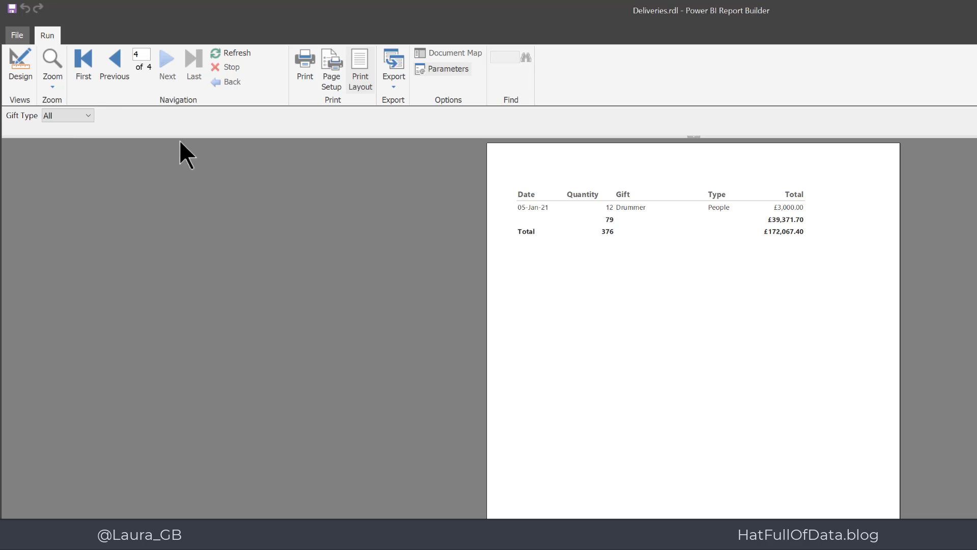
click(82, 60)
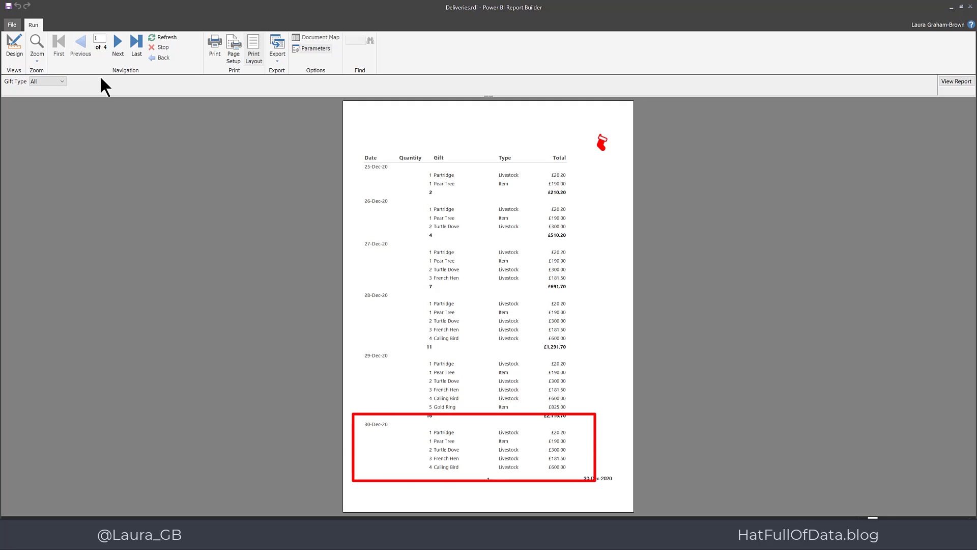
mouse_move(119, 43)
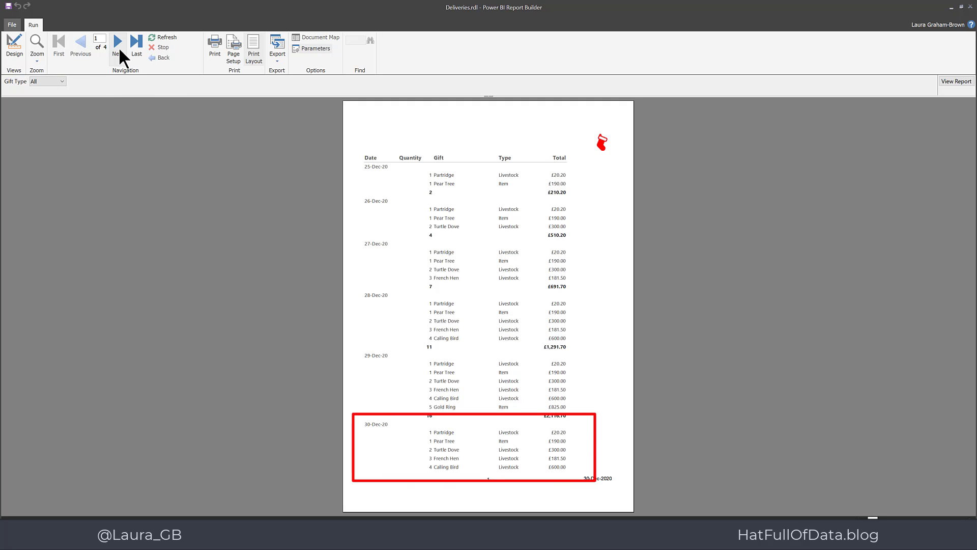
click(118, 44)
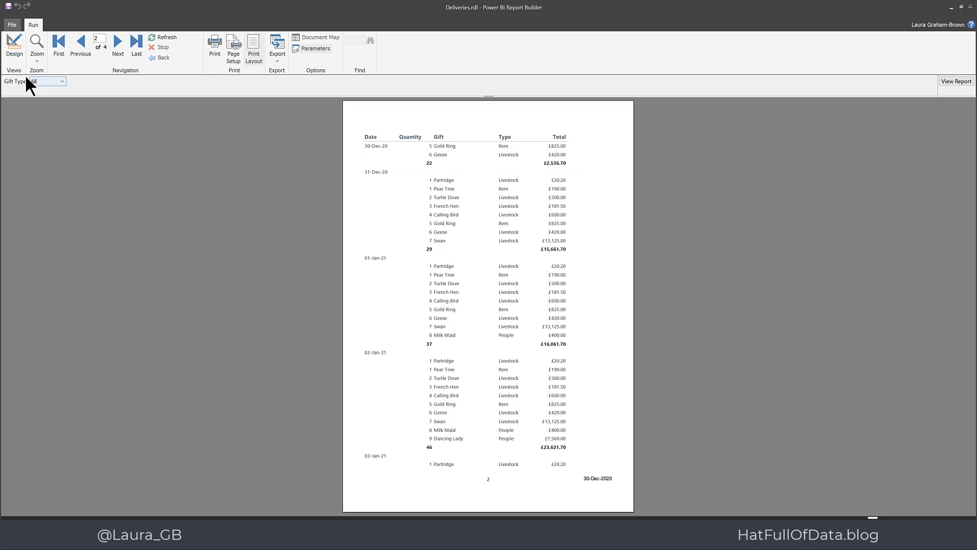
mouse_move(13, 44)
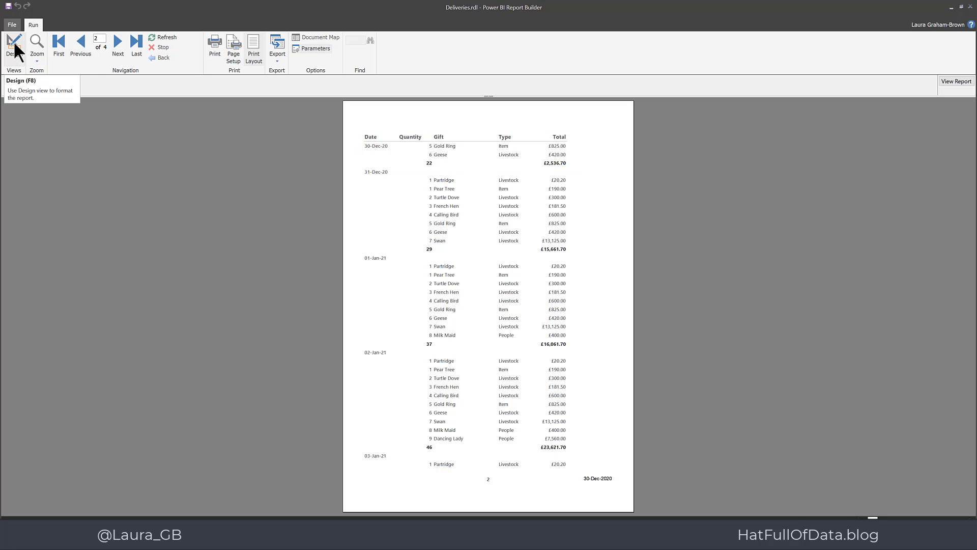
In design view, set the Date row group's KeepTogether property to True.
click(13, 47)
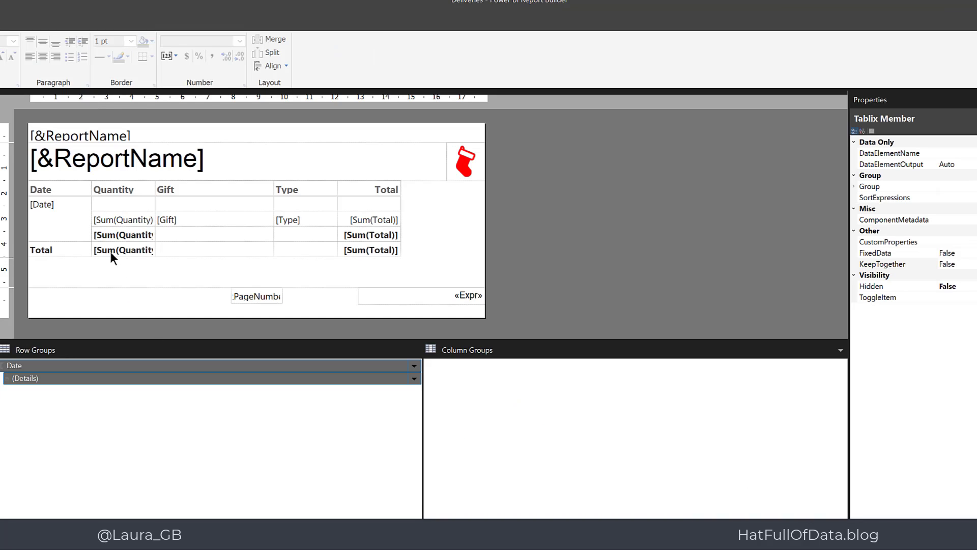
click(124, 365)
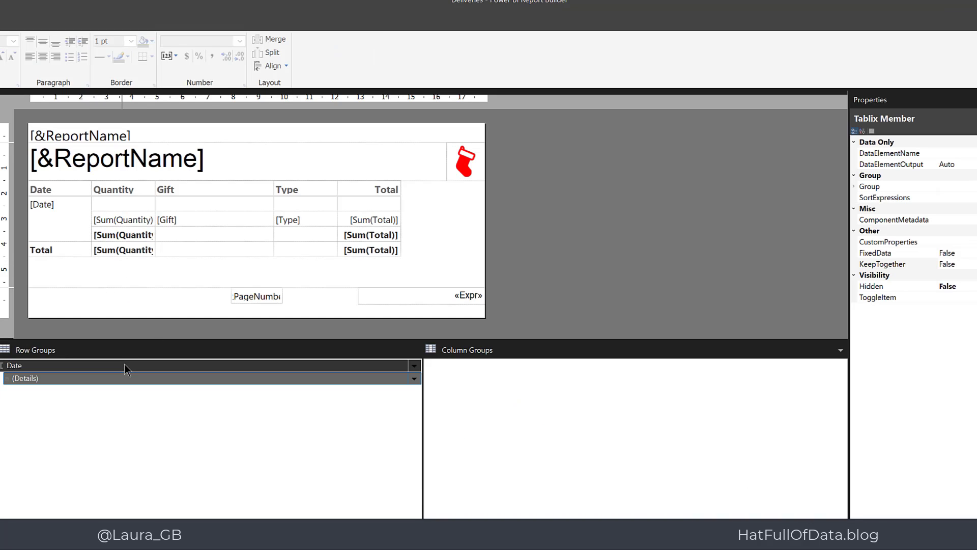
click(41, 204)
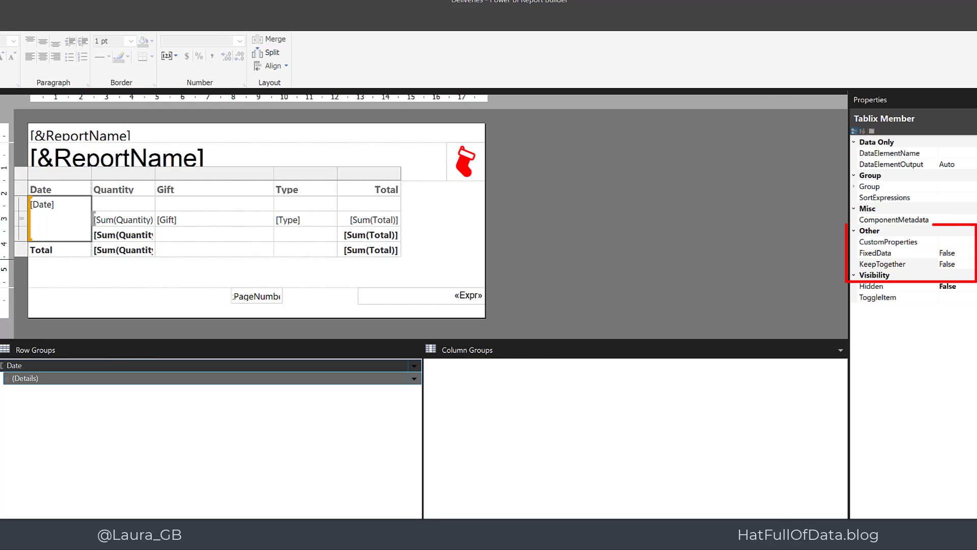
click(882, 263)
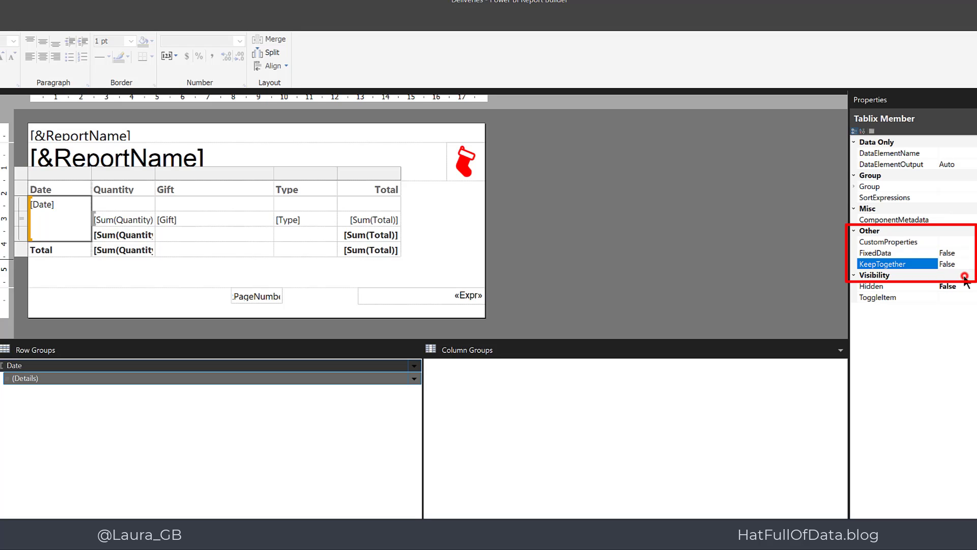
click(947, 263)
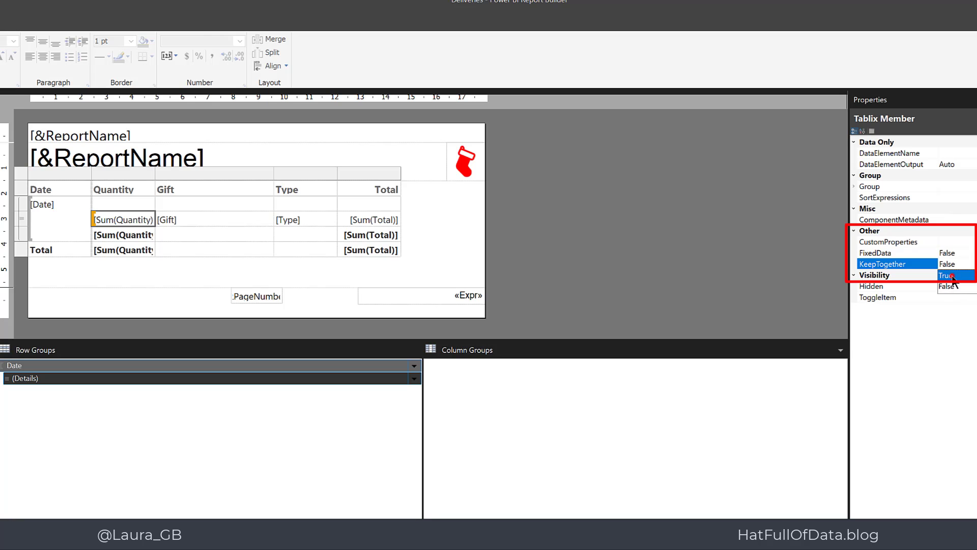
click(946, 263)
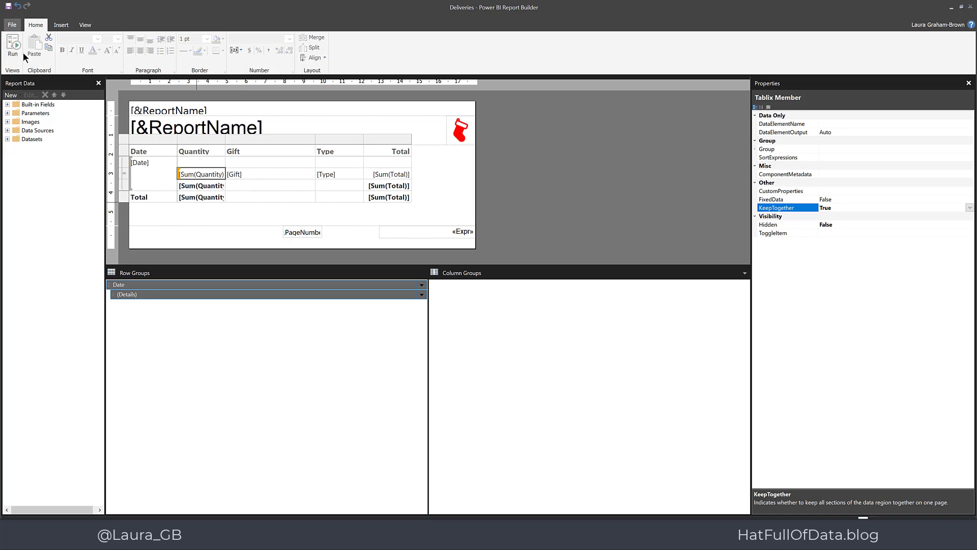
Re-run the report and step through pages 1 to 4, each date group whole on its page.
click(12, 44)
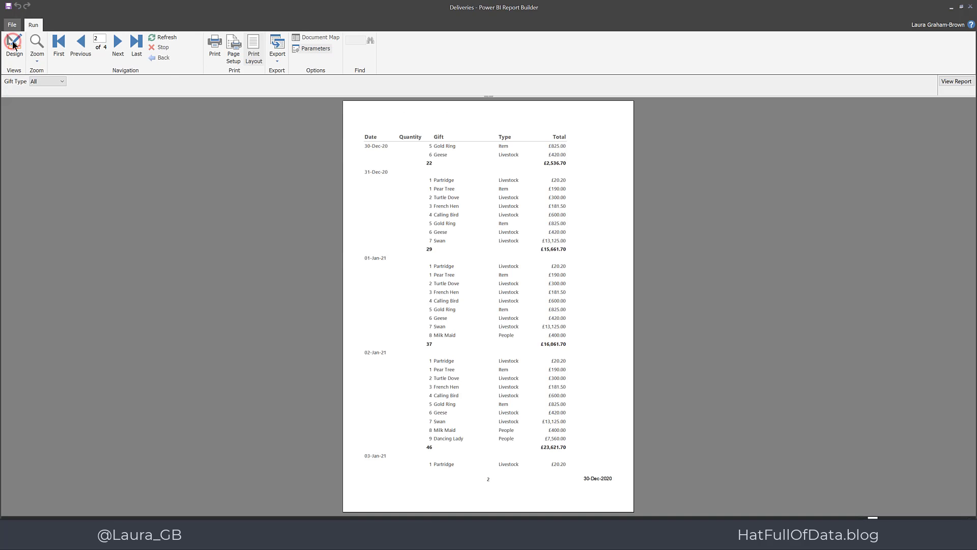
click(79, 44)
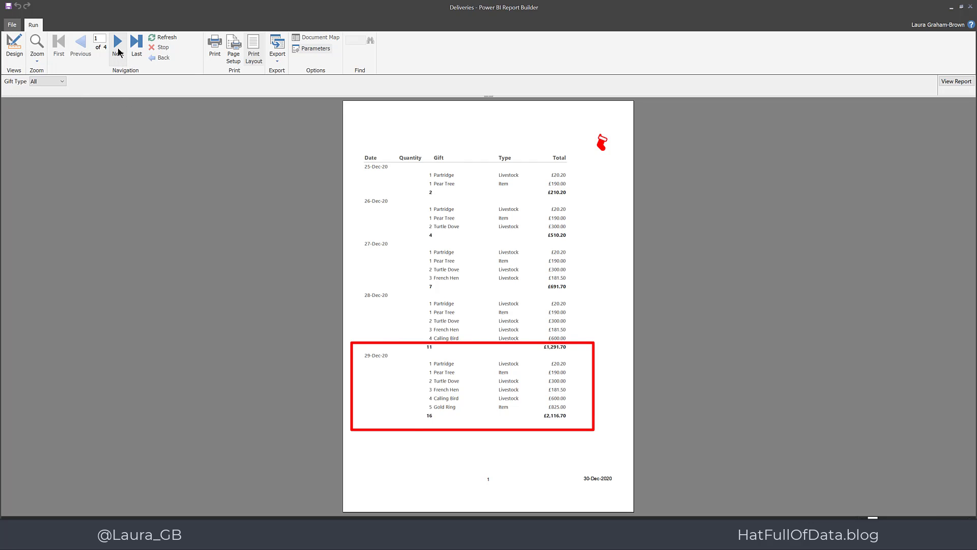
click(117, 44)
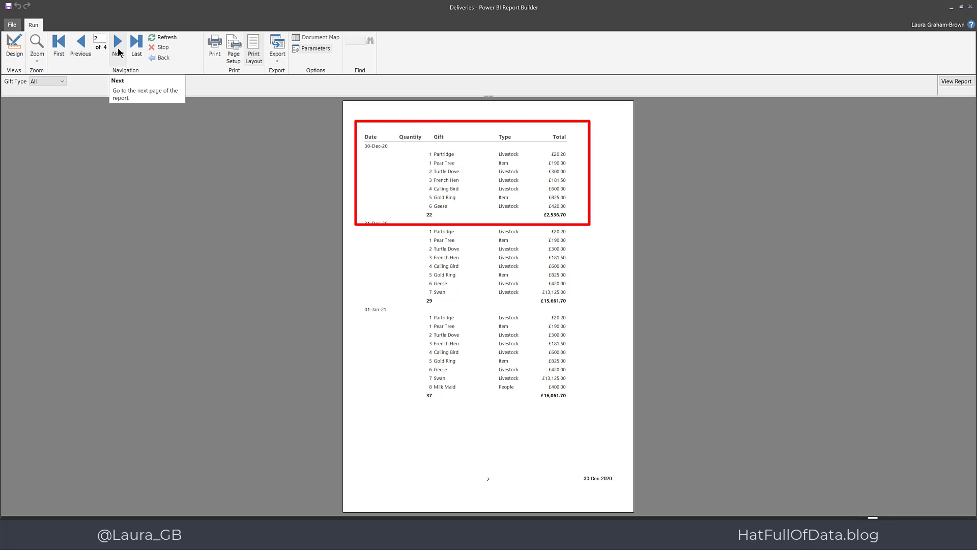
click(118, 42)
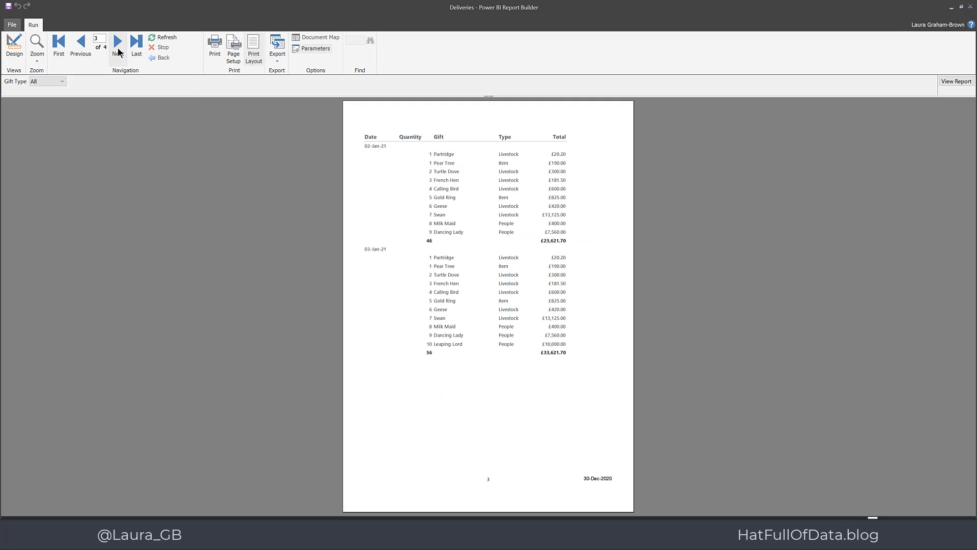
click(118, 44)
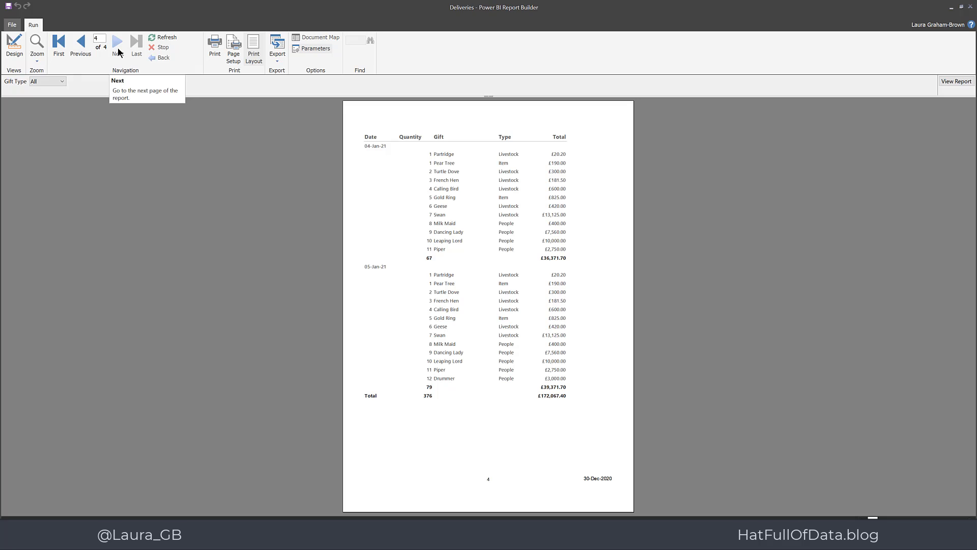
mouse_move(35, 95)
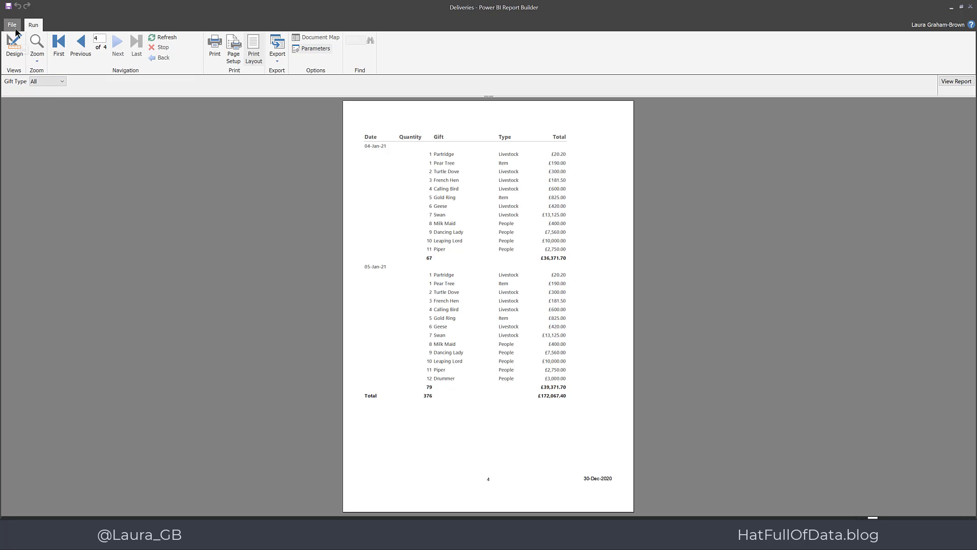
Show the published Deliveries report in print layout in Power BI Service and advance to its next page.
click(11, 24)
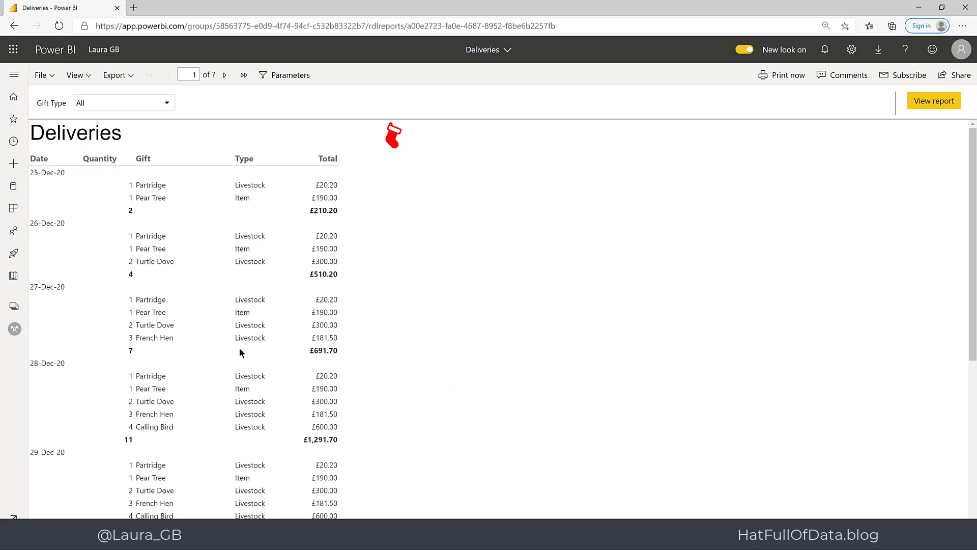
mouse_move(221, 349)
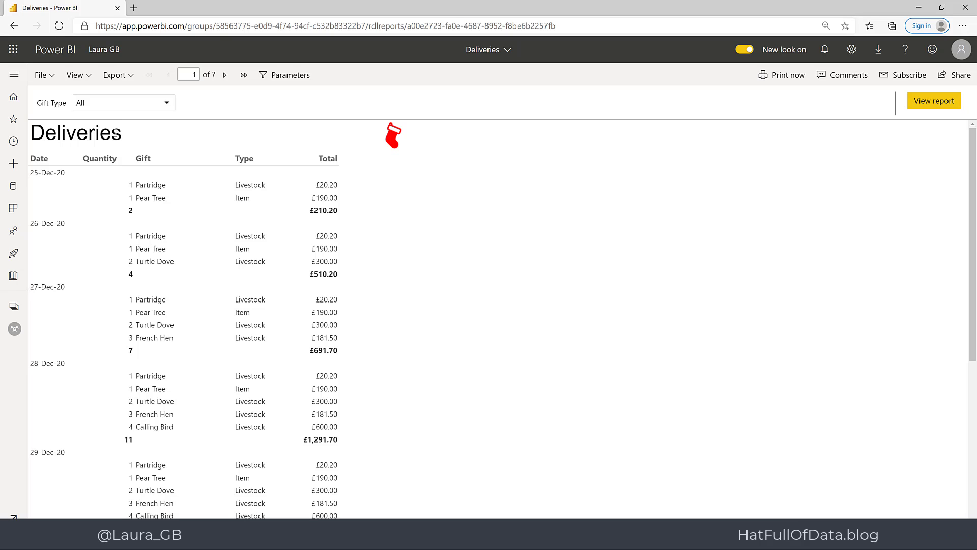
click(74, 74)
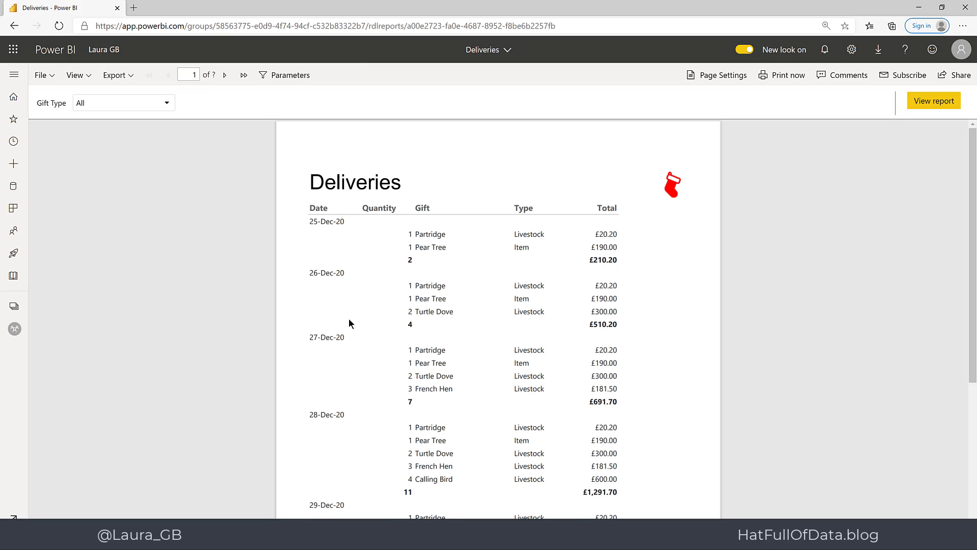
scroll(down, 3)
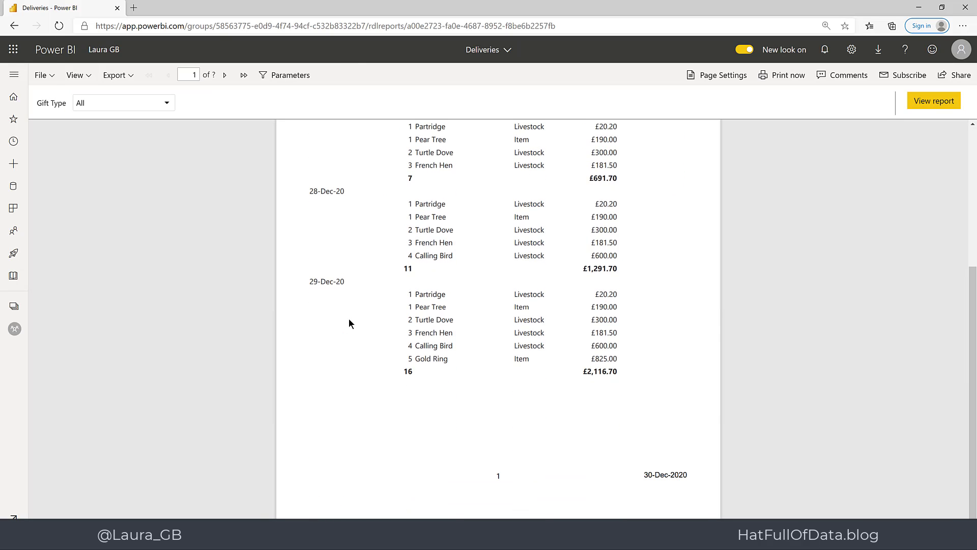
mouse_move(284, 281)
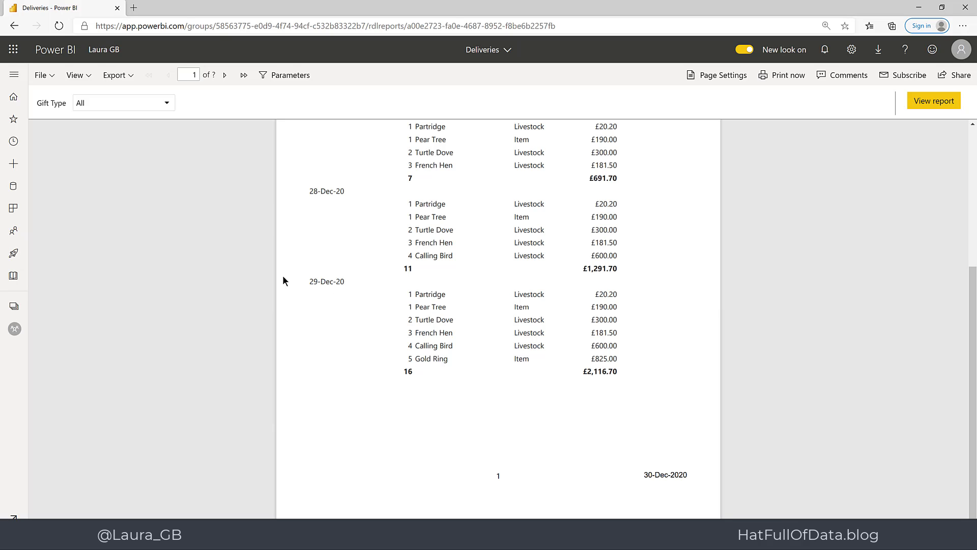
click(224, 75)
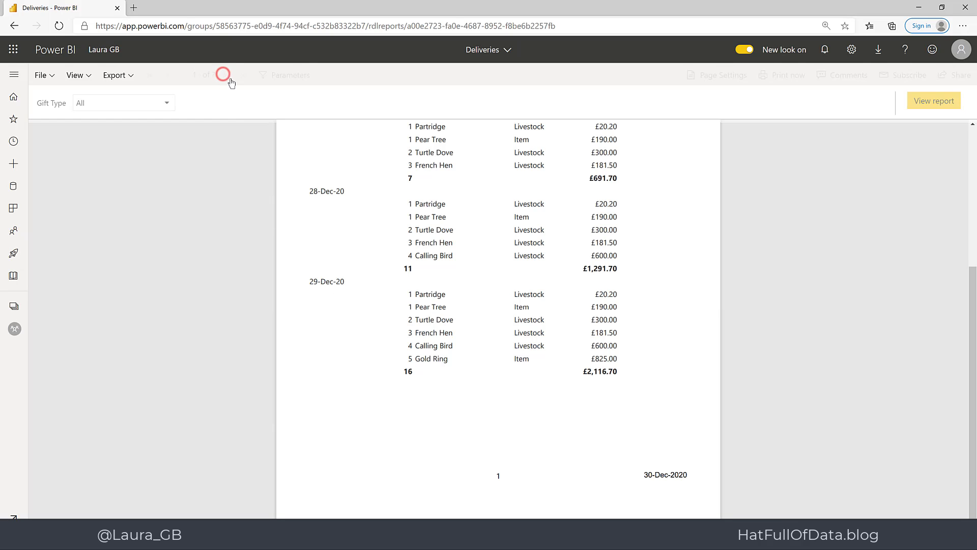
click(223, 74)
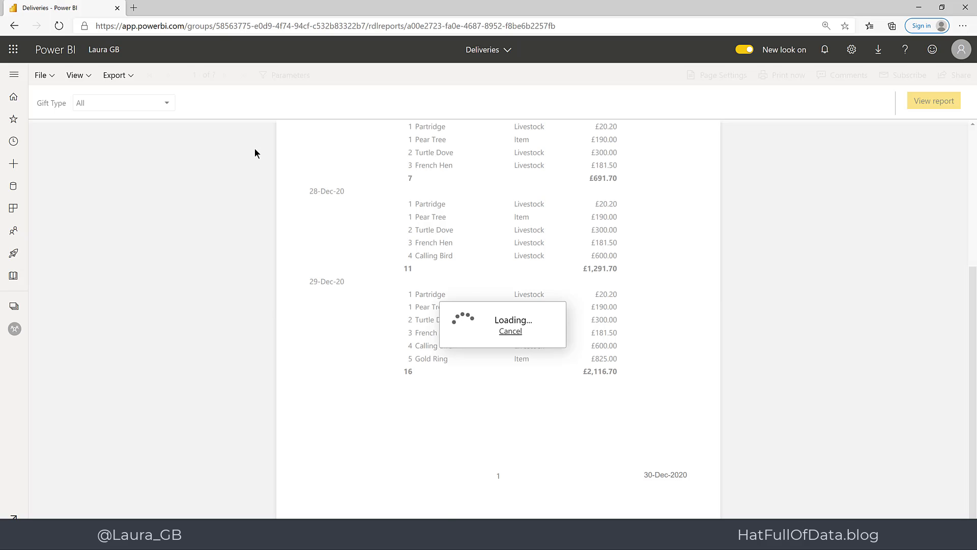